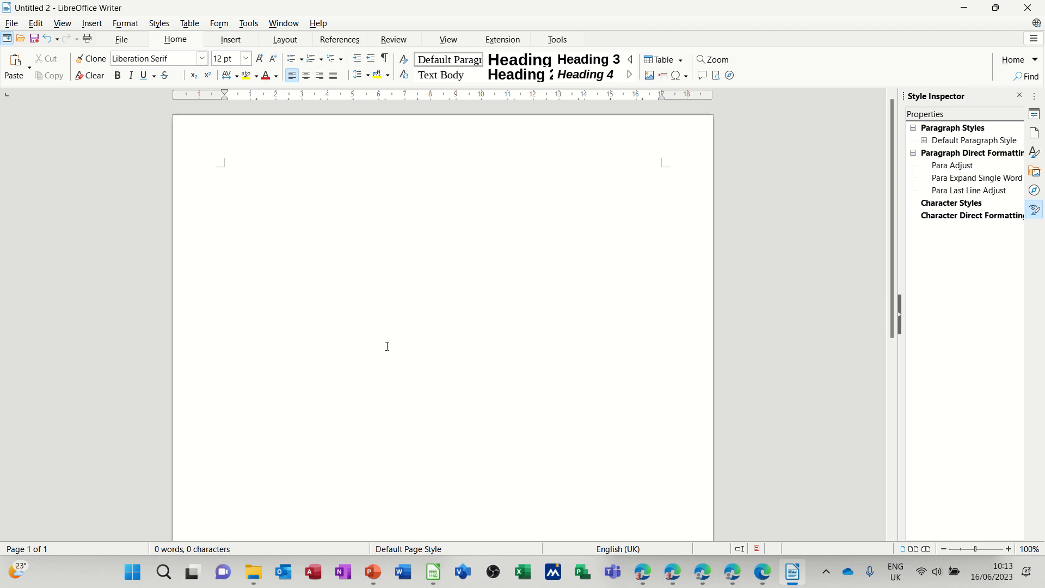
left_click(224, 172)
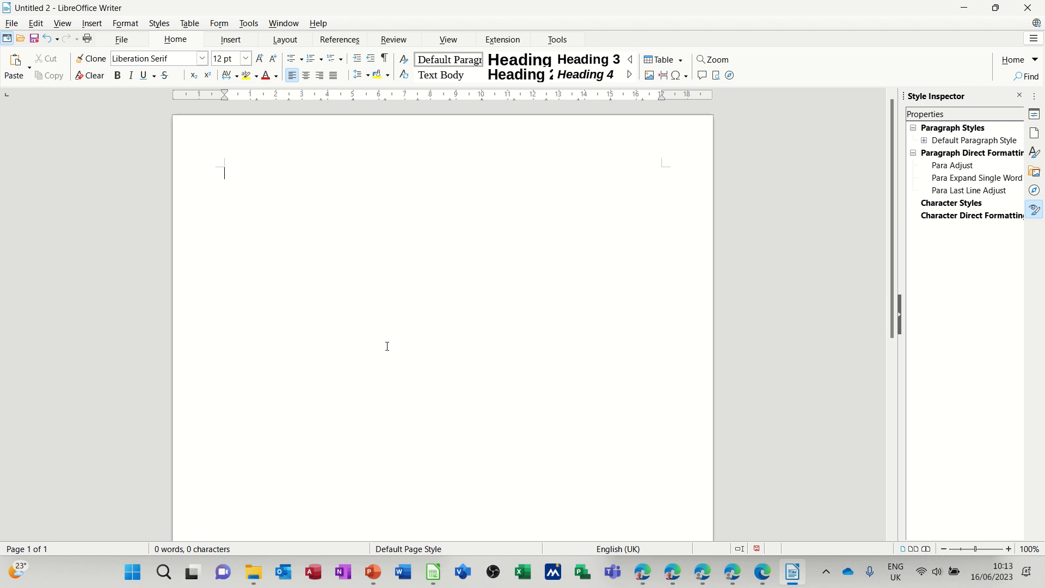
mouse_move(379, 187)
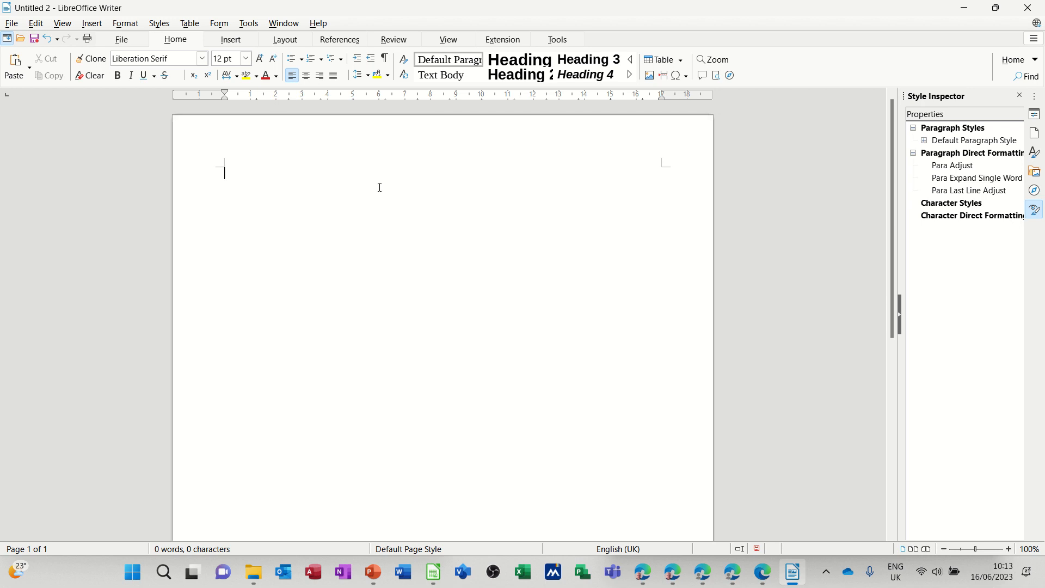
mouse_move(365, 248)
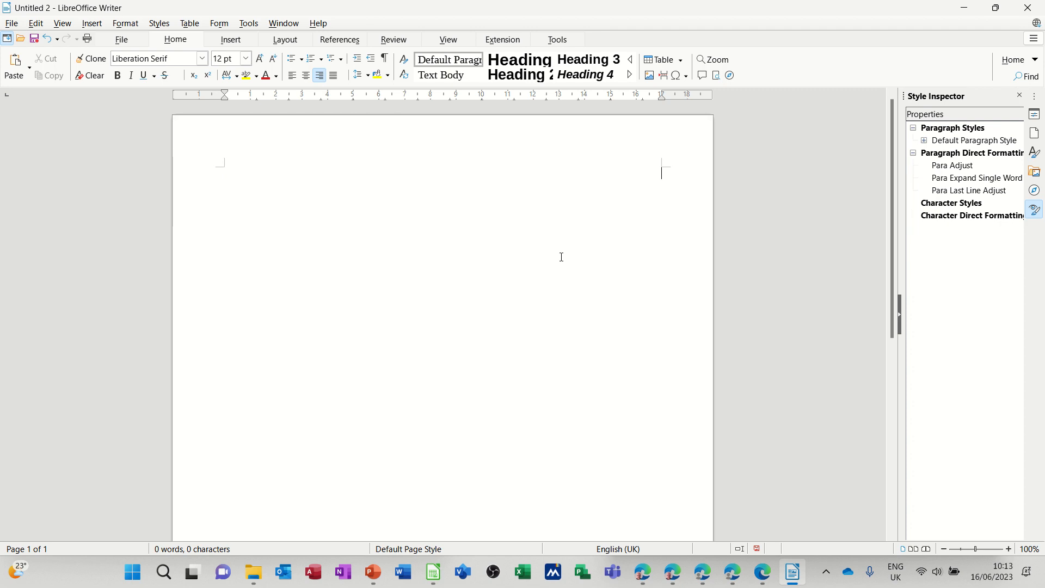
type("Mr")
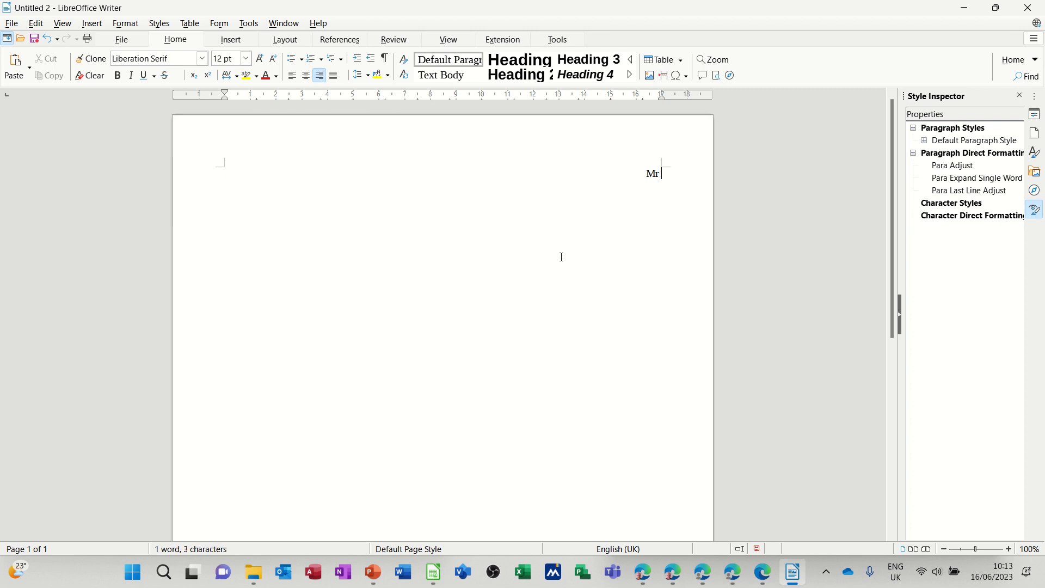
type("S Saxton")
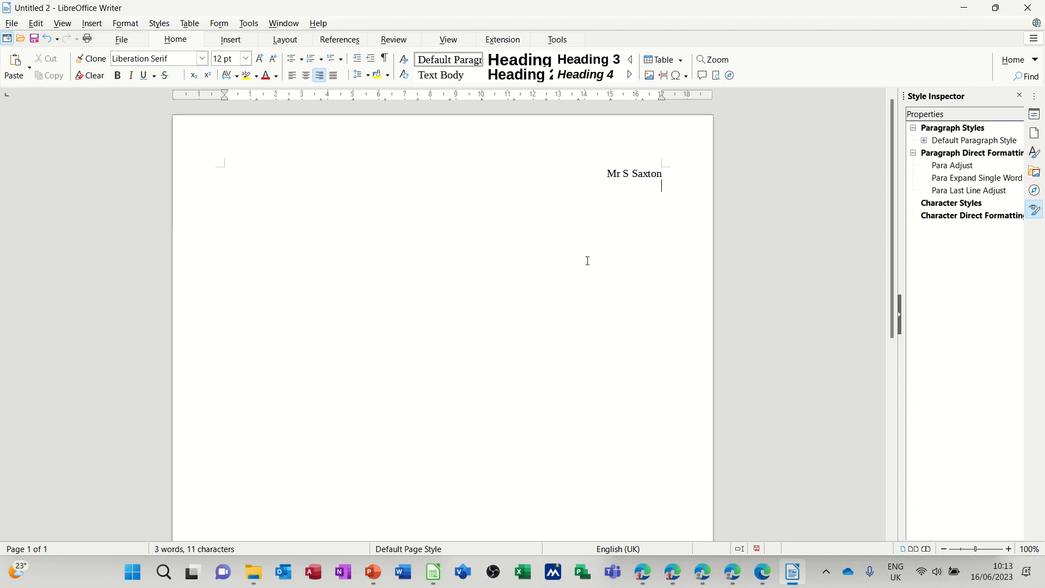
type("123 b")
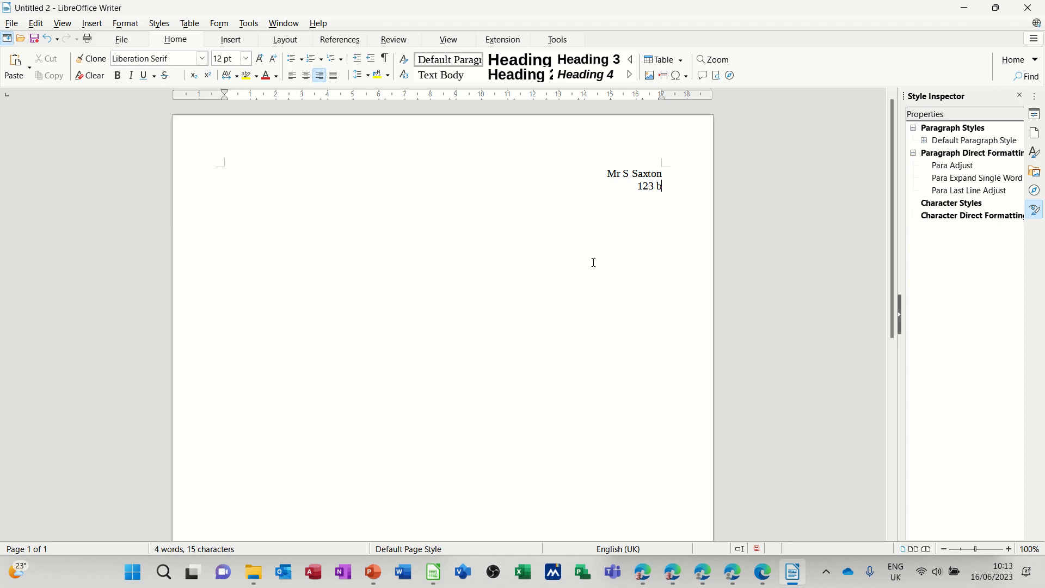
type("eldon Lan")
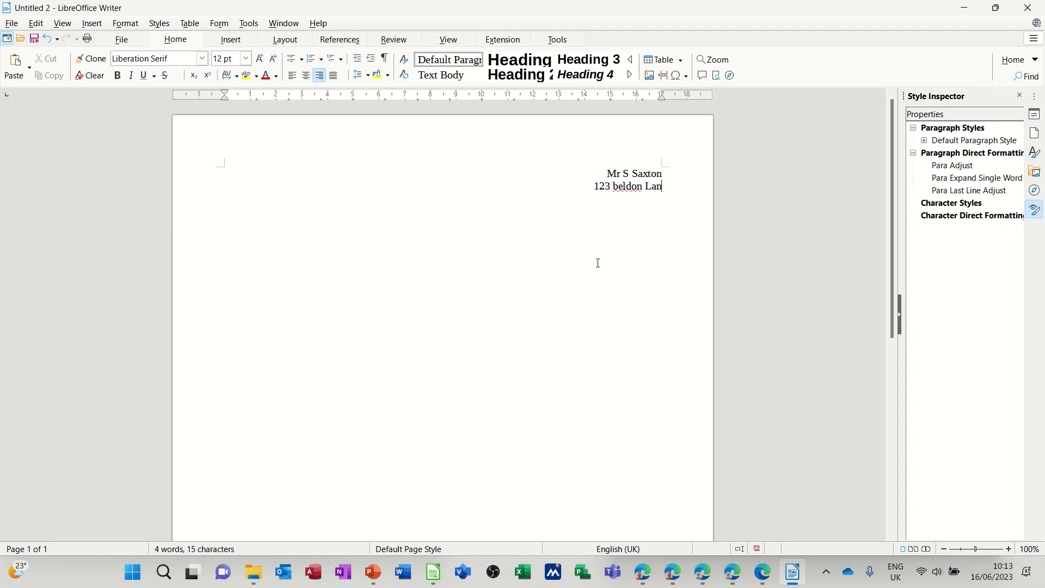
type("e")
type("Bradford")
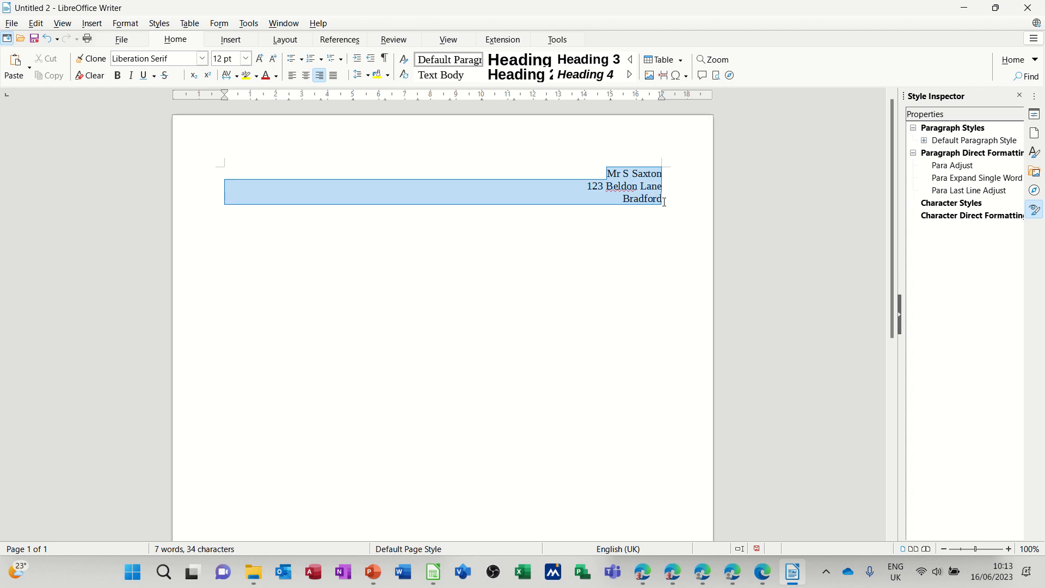
key("Delete")
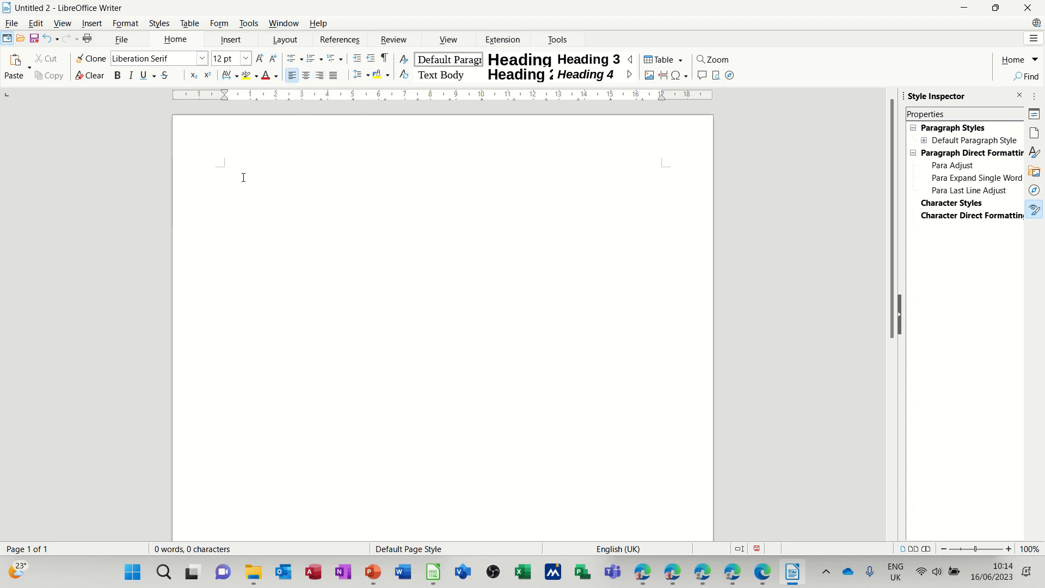
left_click(255, 174)
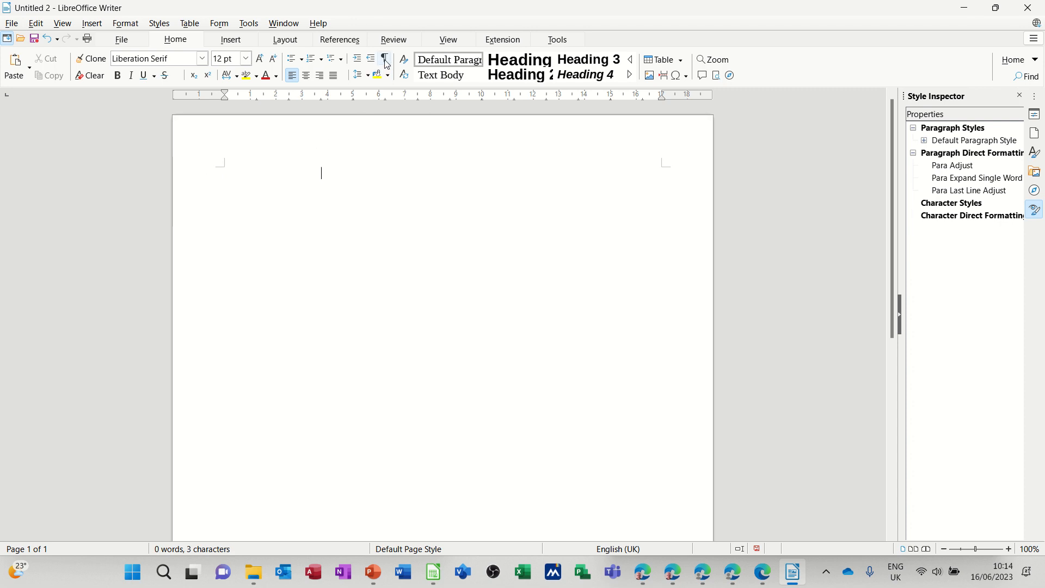
left_click(384, 59)
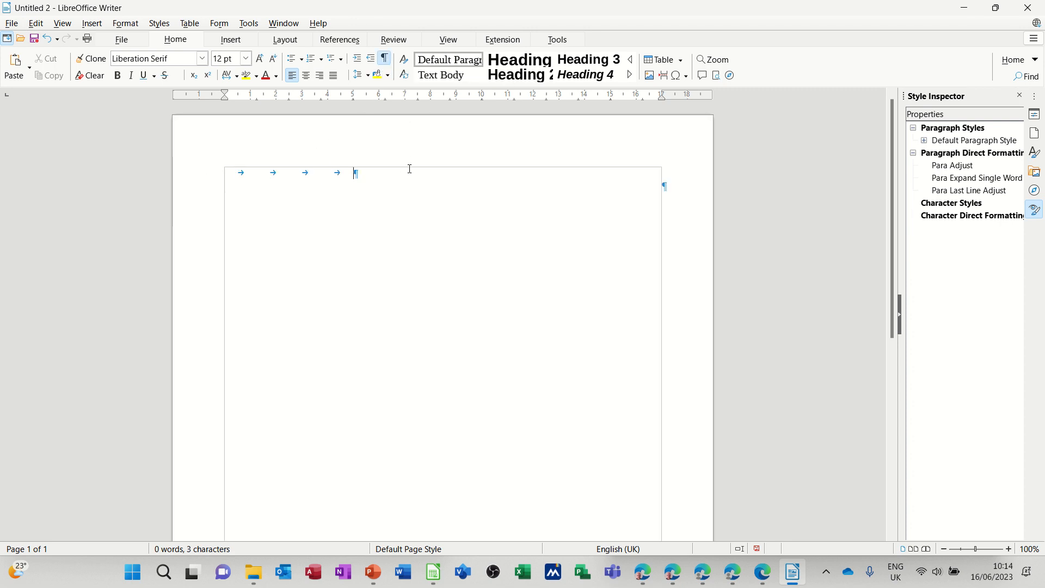
key("Tab")
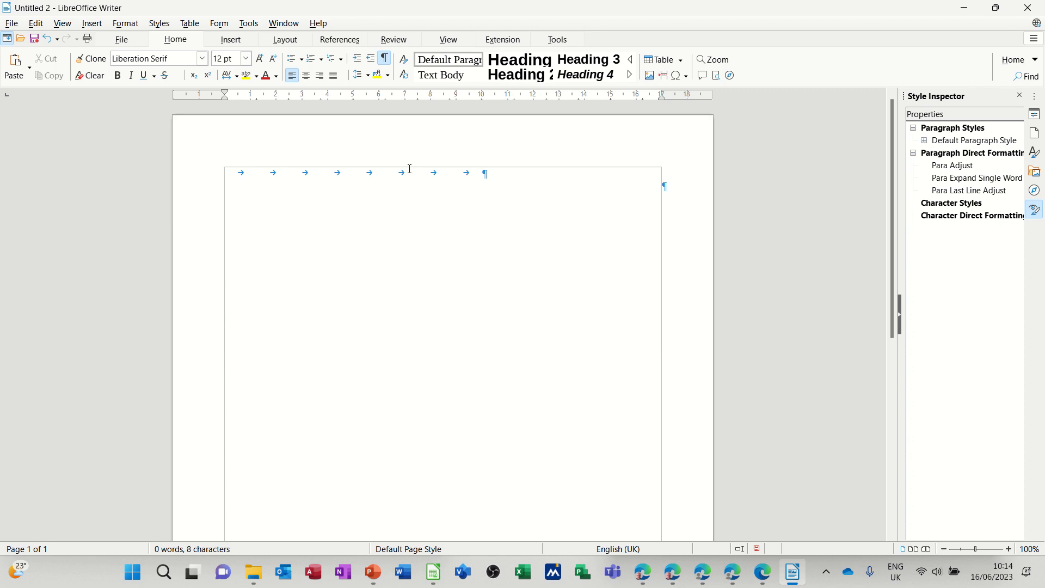
key("tab")
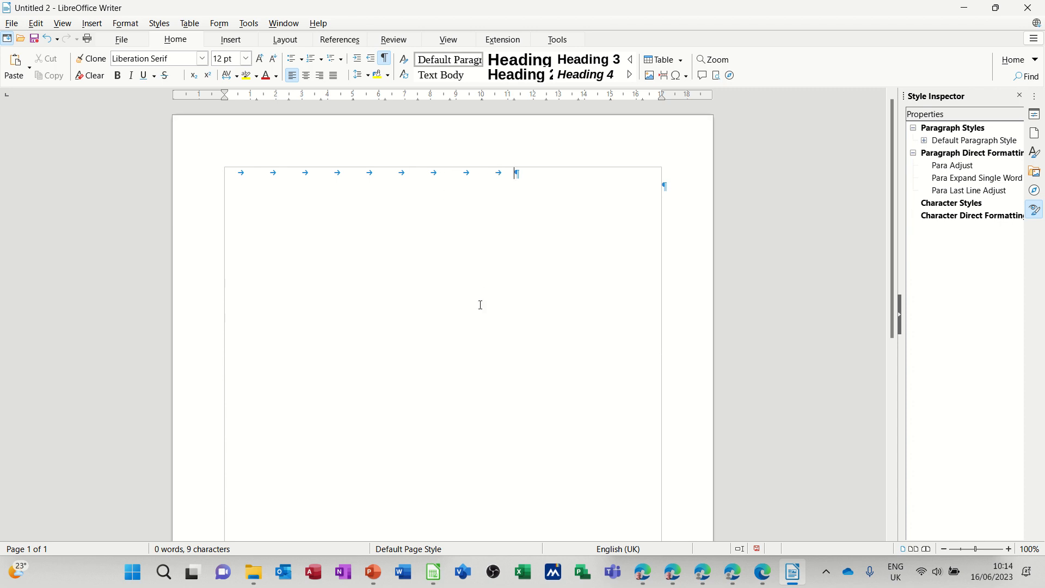
type("Mr")
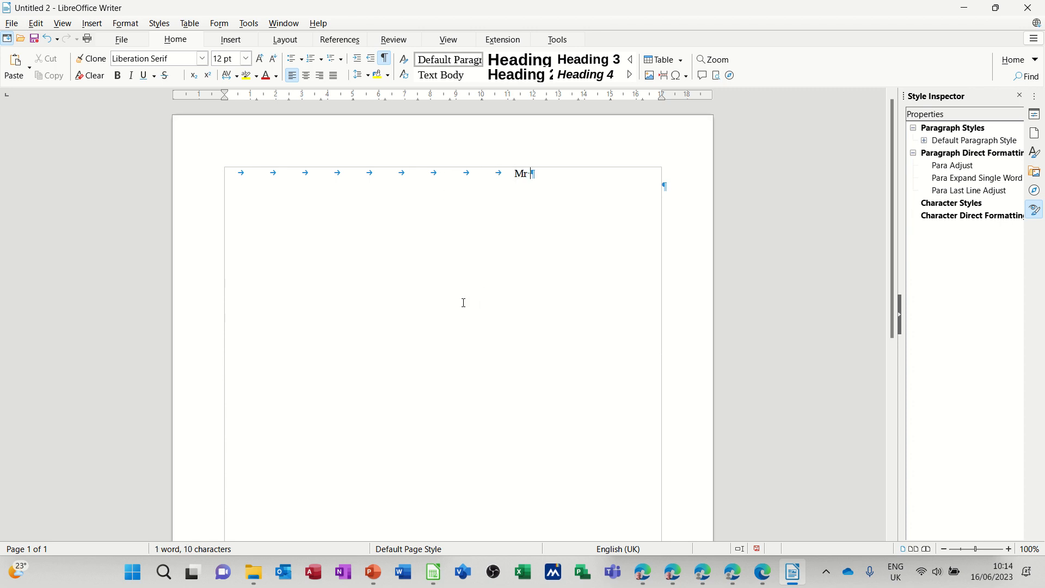
type("S Saxton")
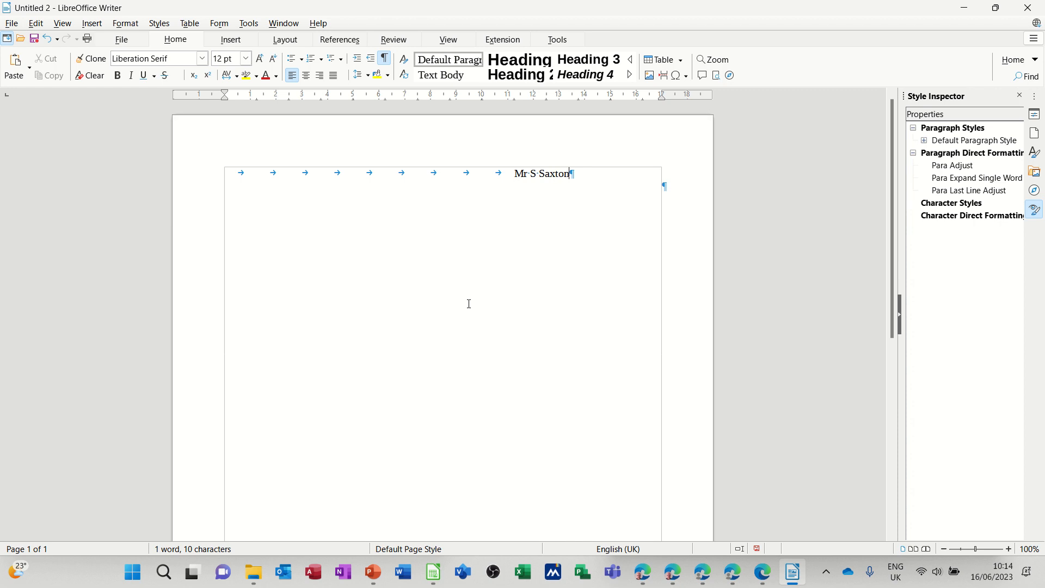
key("Return")
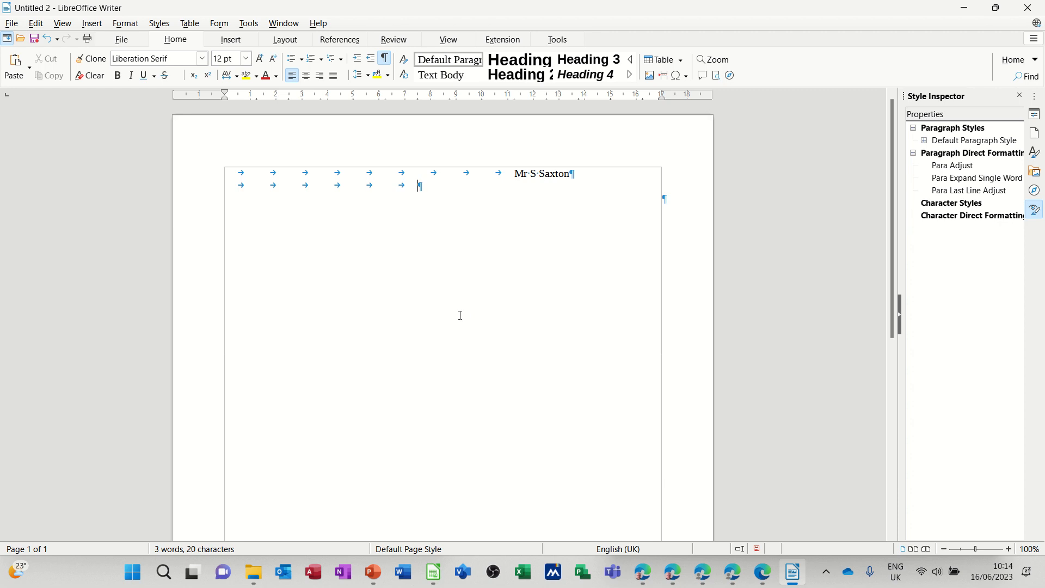
Step: Add the tab-aligned lines '123 beldon Lane' and 'Bradford' beneath the name
key("tab")
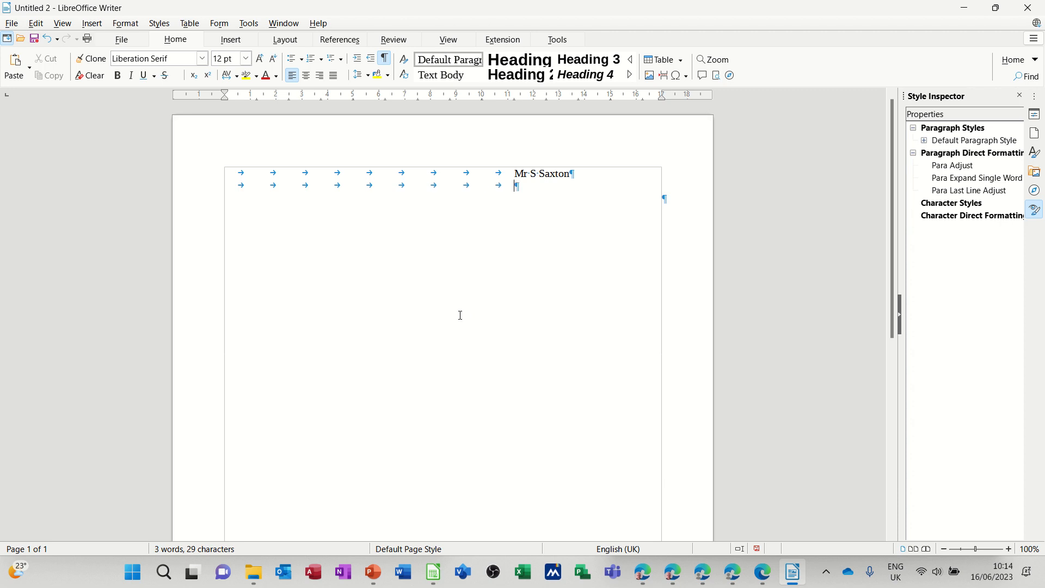
type("123 b")
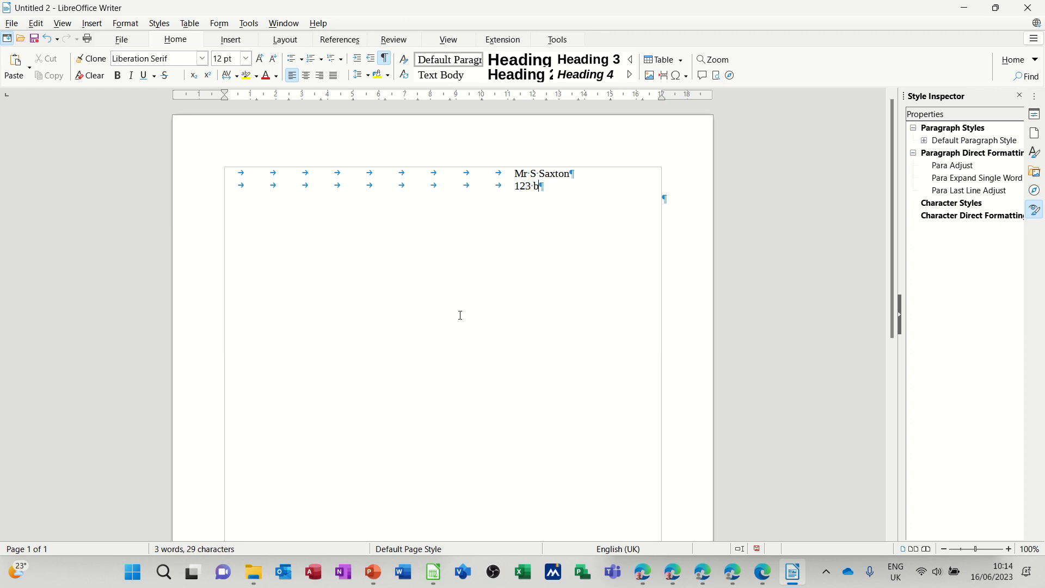
type("eldon")
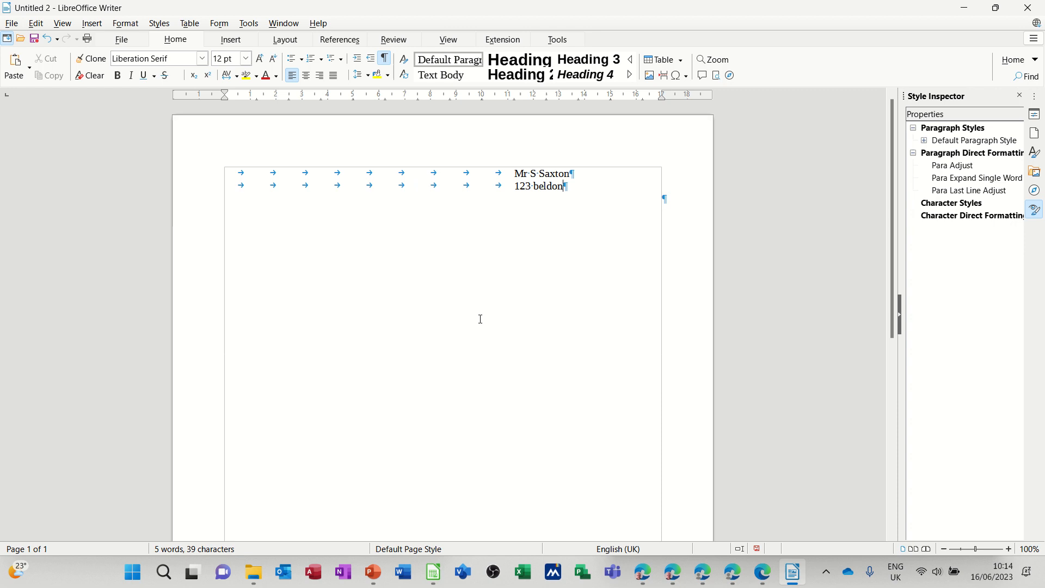
type("Lane")
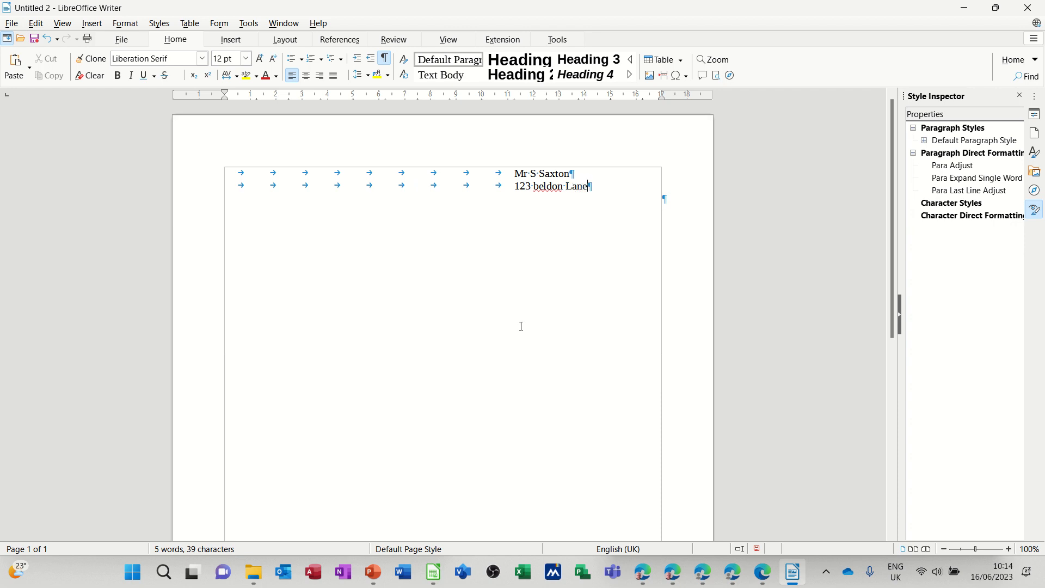
key("Return")
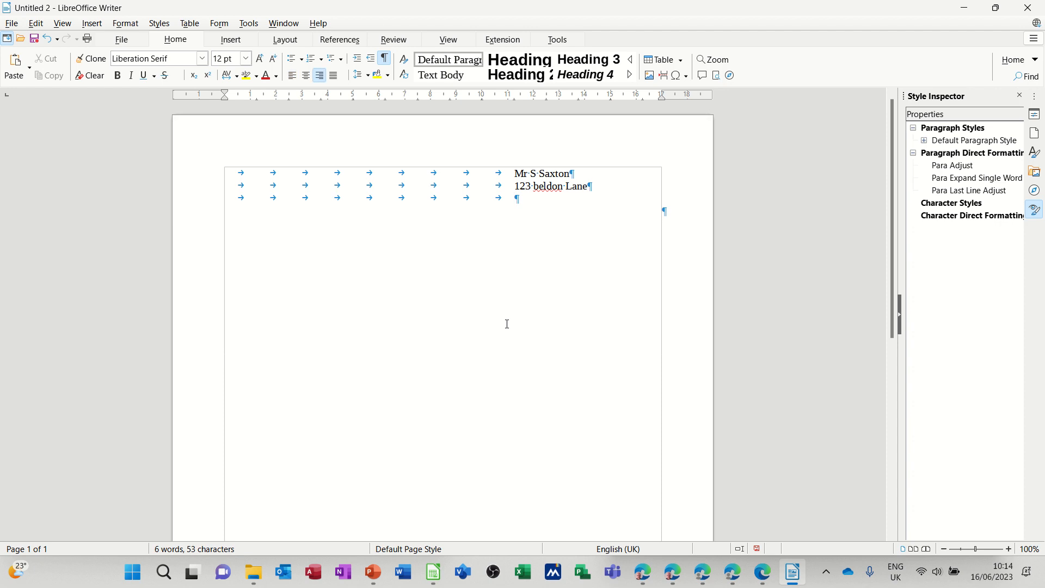
type("Bradford")
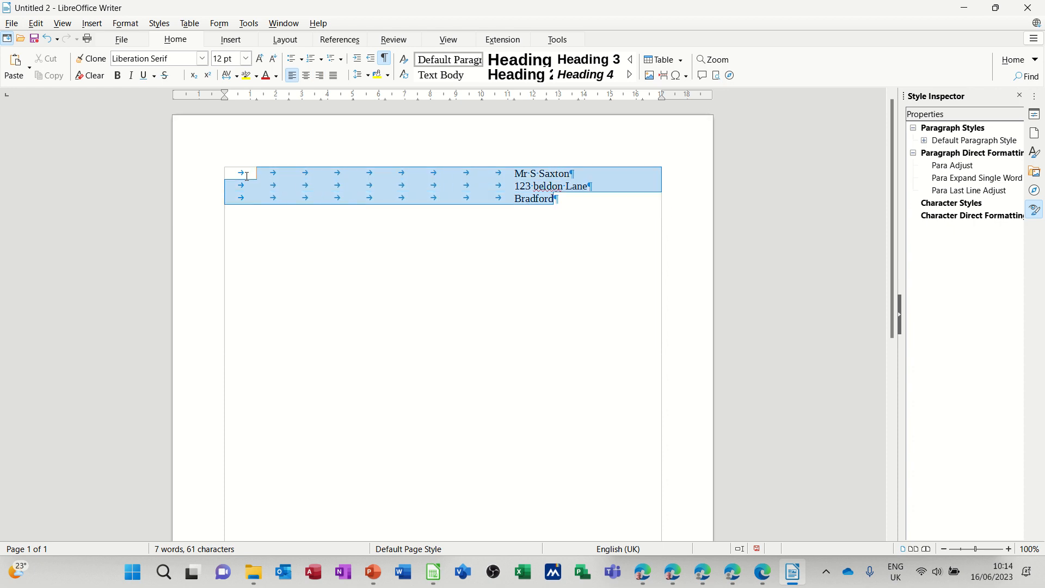
Step: Delete the selected three-line tab-indented address, leaving the page empty
key("Delete")
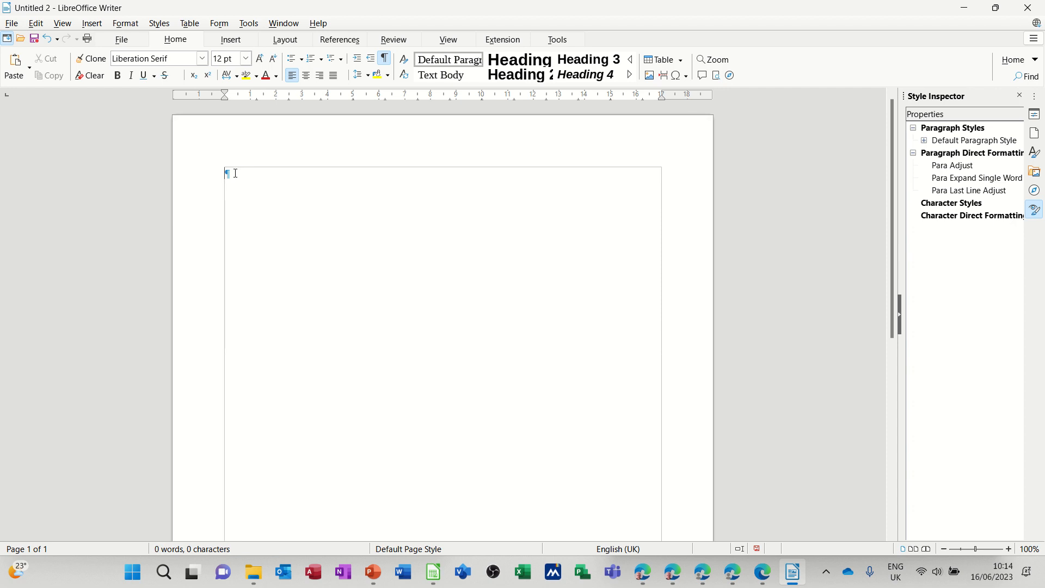
mouse_move(384, 60)
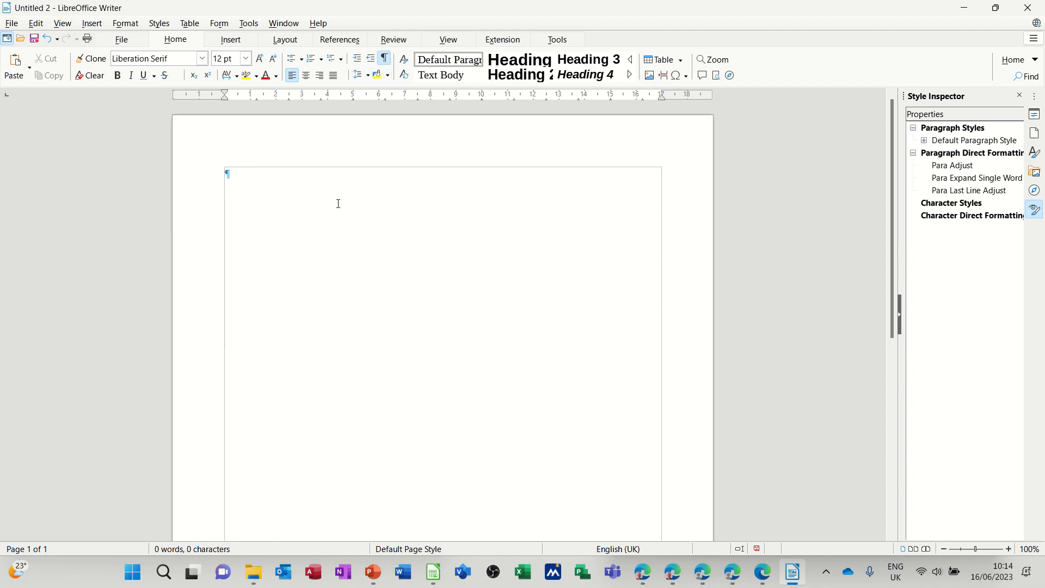
mouse_move(328, 202)
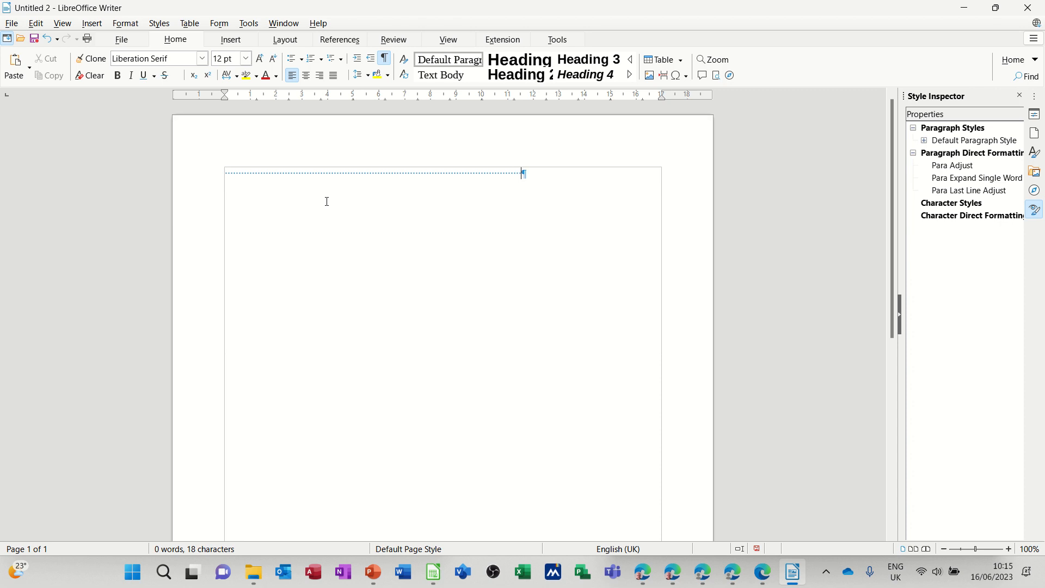
type("Mr S")
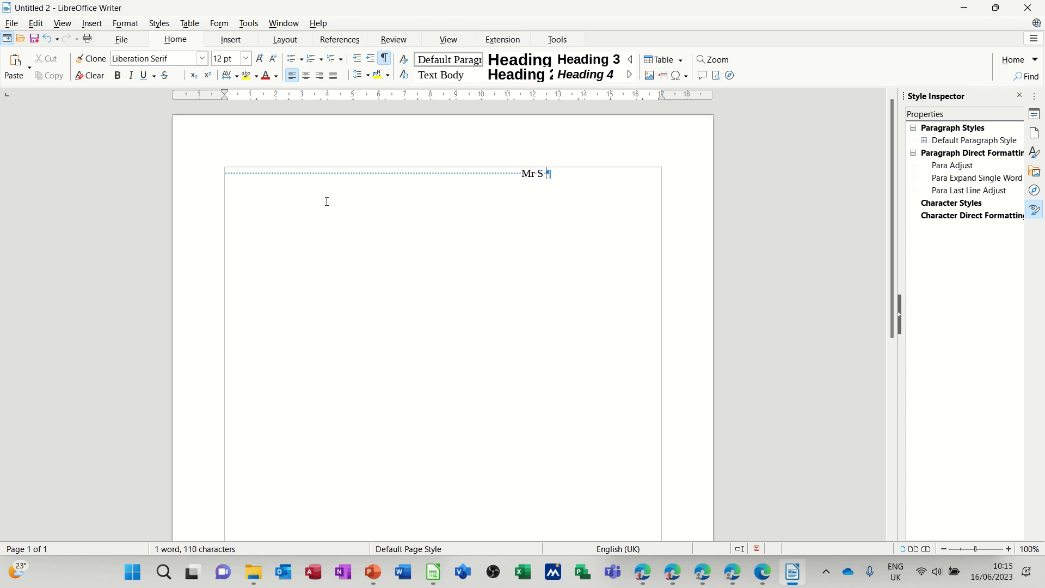
type("Saxton")
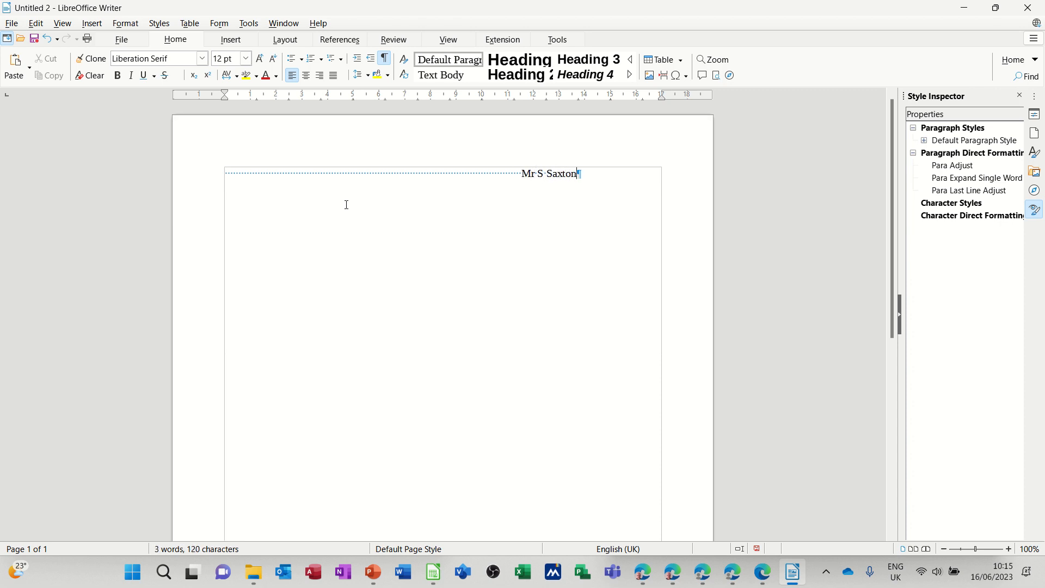
key("Return")
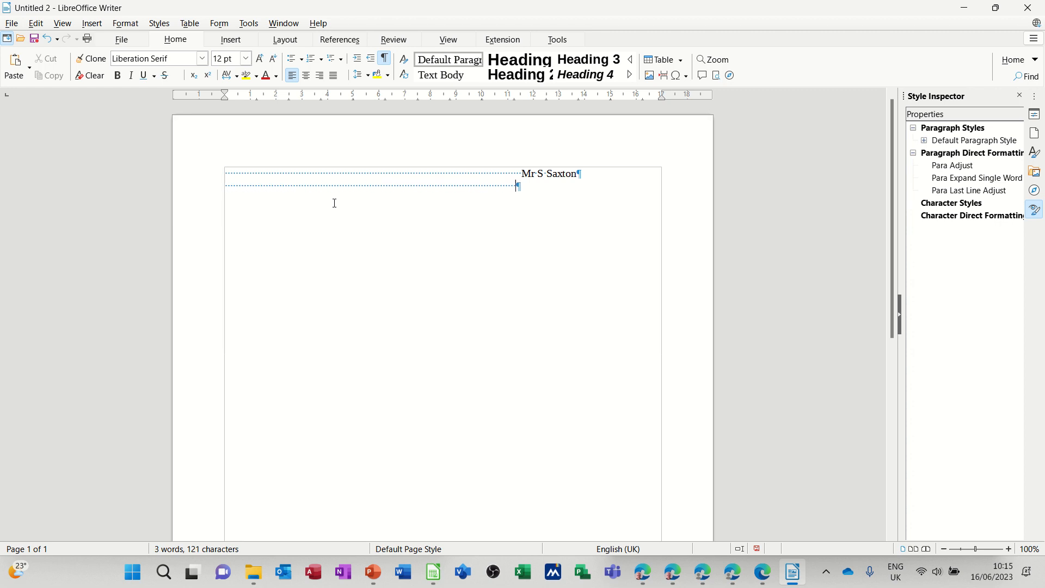
type("123")
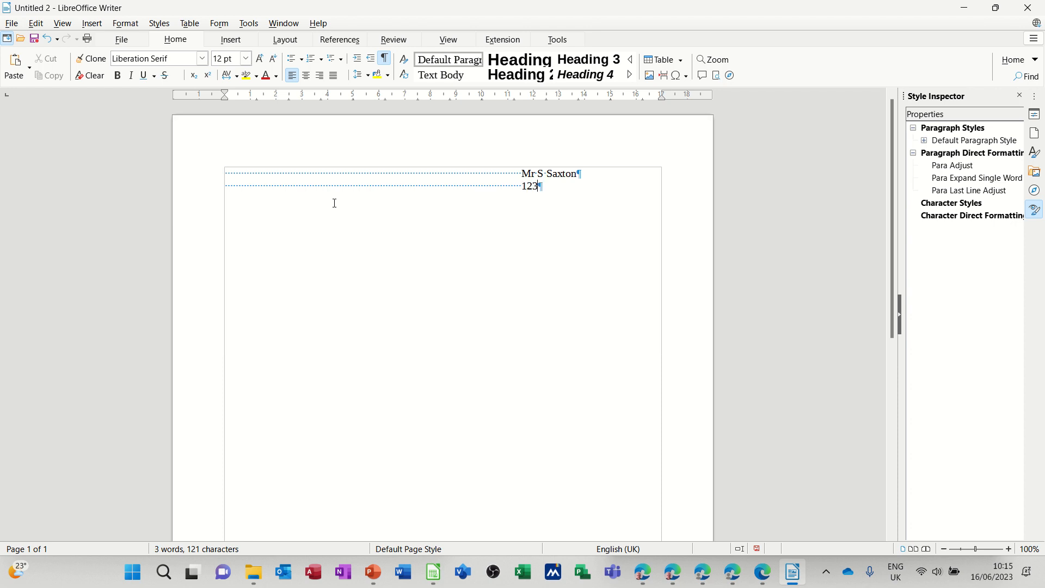
type("Be")
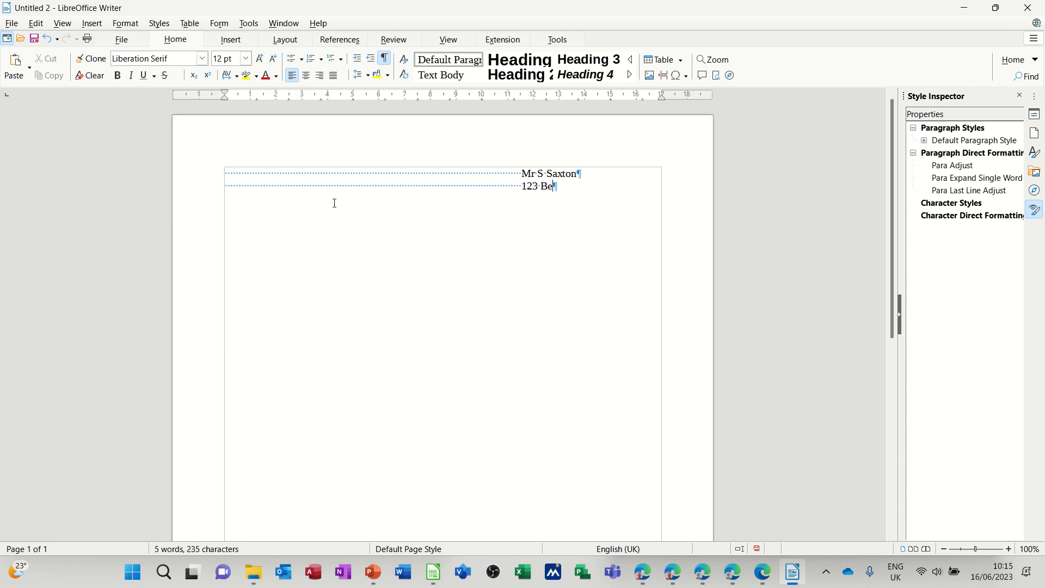
type("ldon")
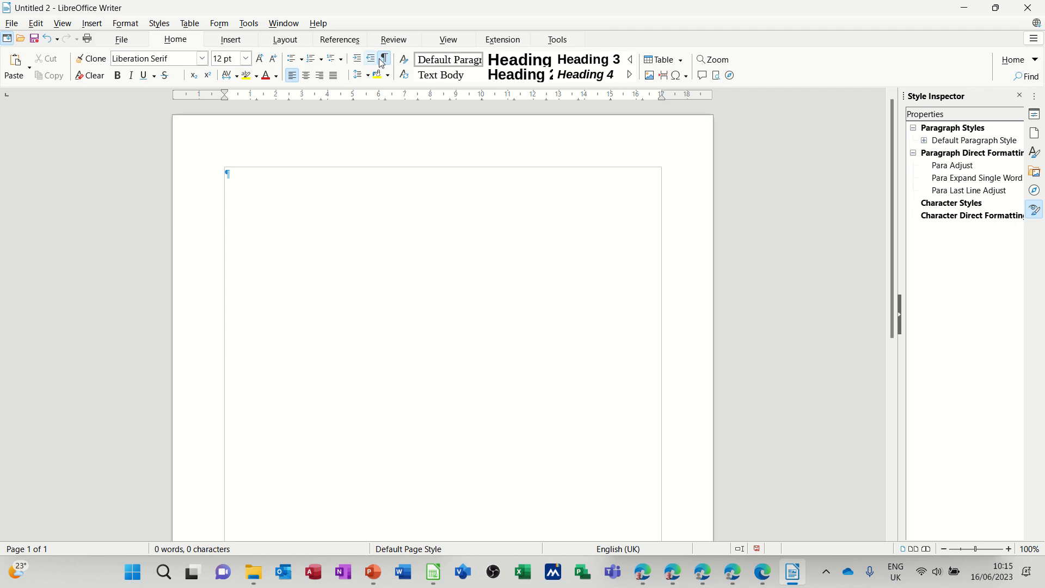
Step: Drag the ruler's left indent marker so the first paragraph starts at about 10 cm
left_click(383, 59)
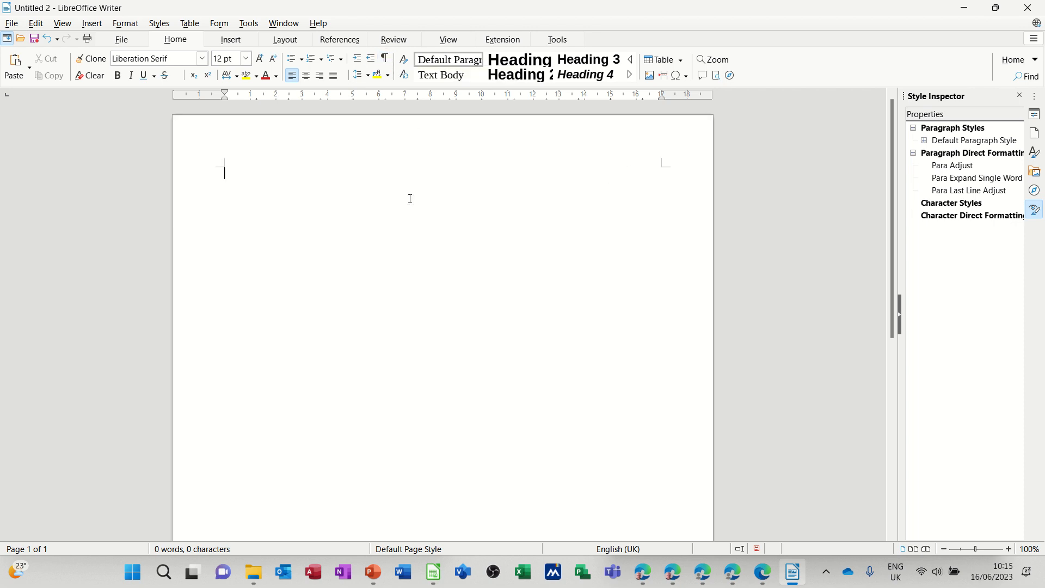
mouse_move(224, 111)
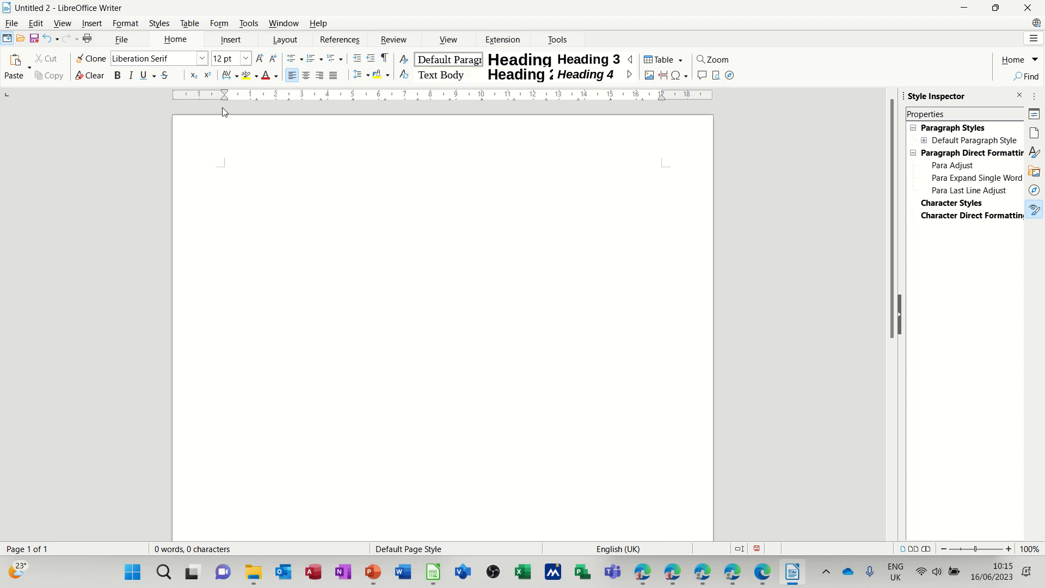
mouse_move(224, 94)
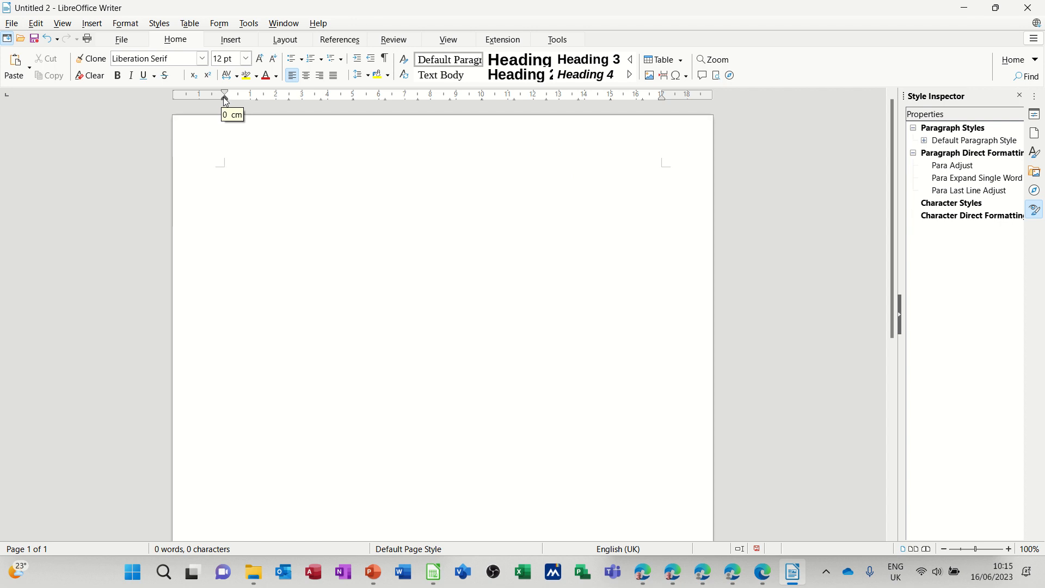
left_click_drag(224, 93, 253, 94)
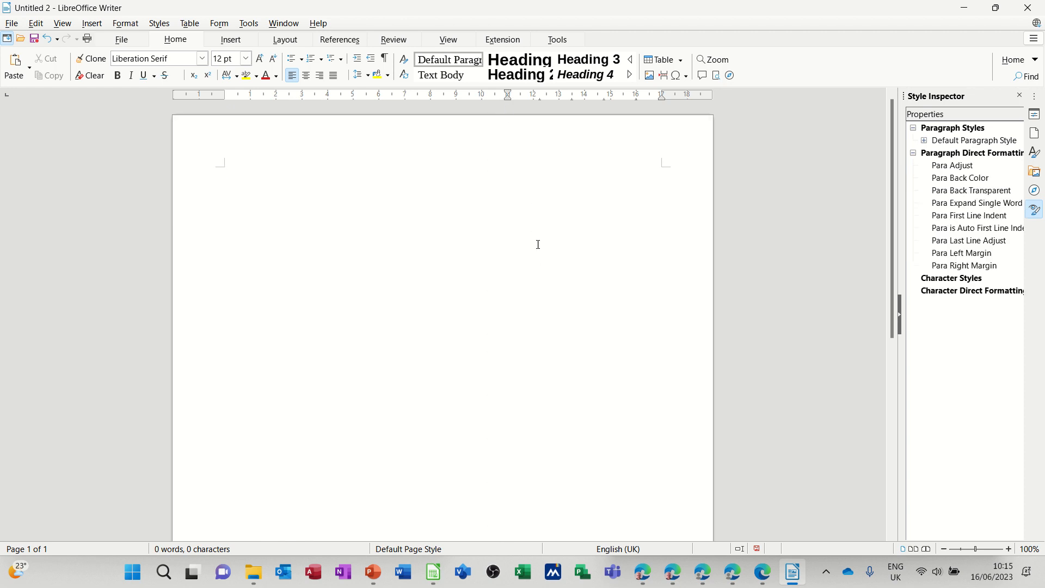
mouse_move(535, 168)
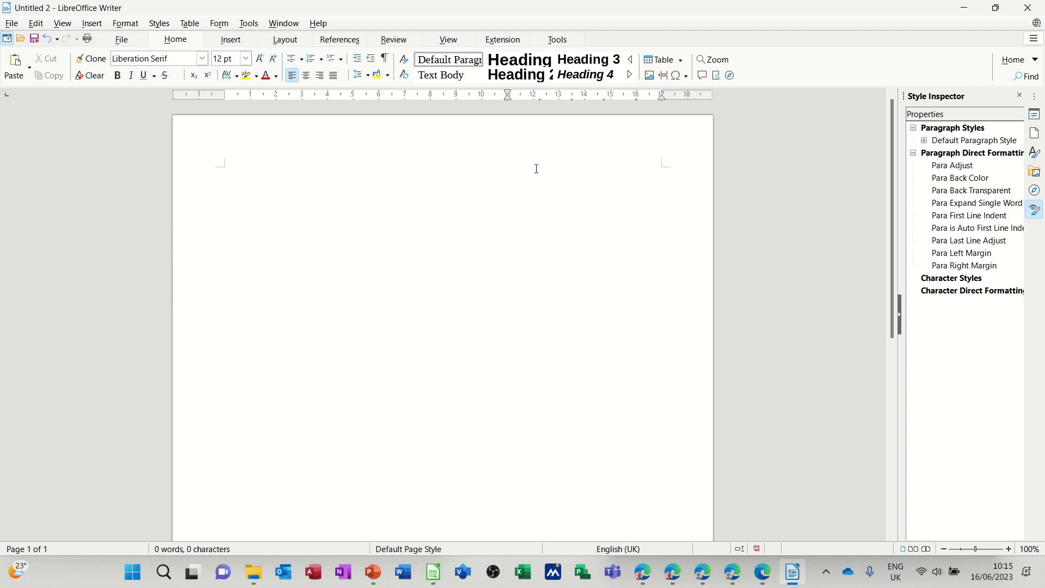
mouse_move(589, 234)
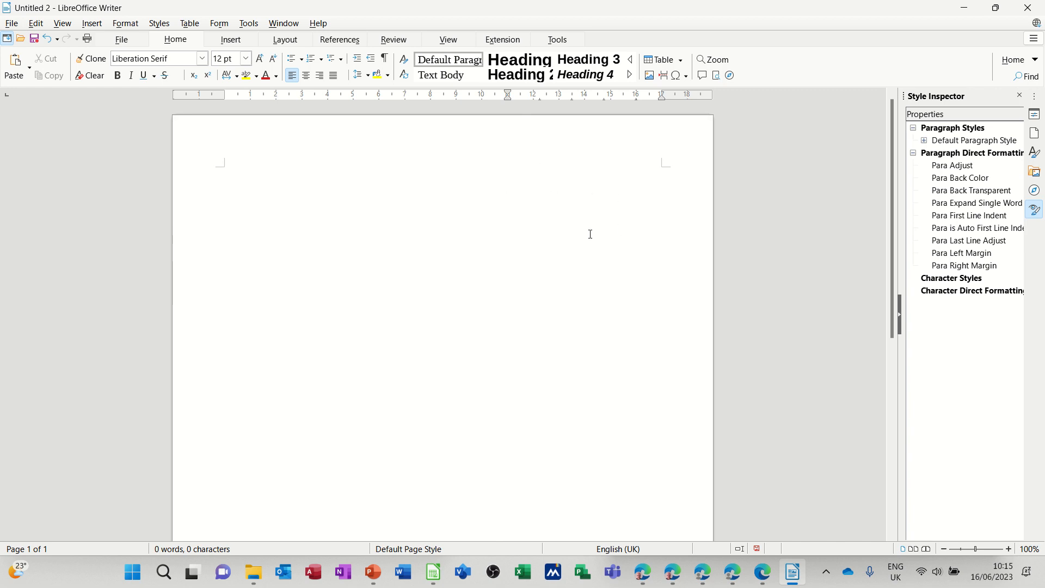
mouse_move(534, 205)
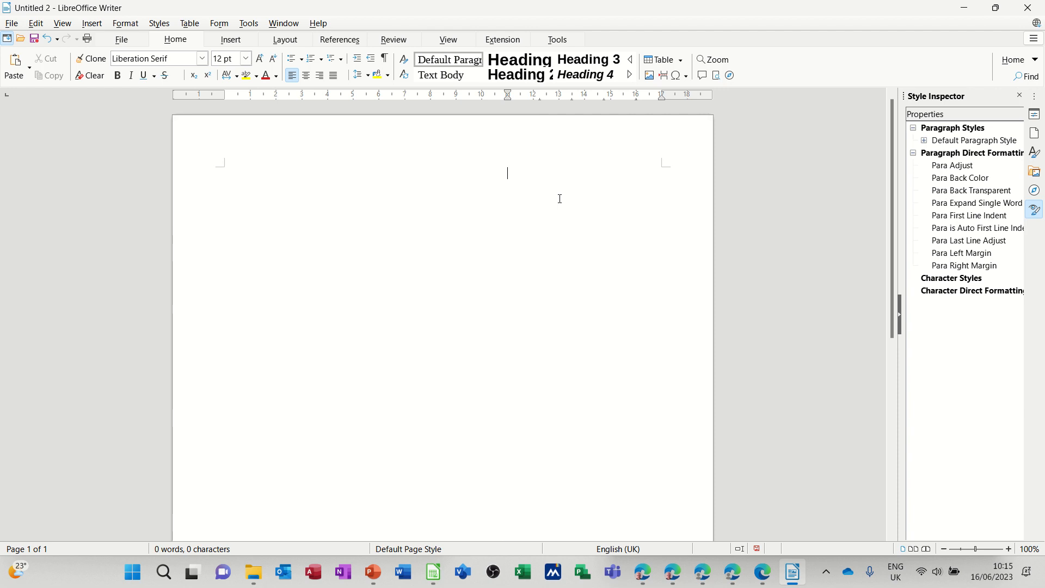
Step: Type the indented address lines 'Mr Saxton', '123 Beldon Lane', 'Bradford'
type("Mr S")
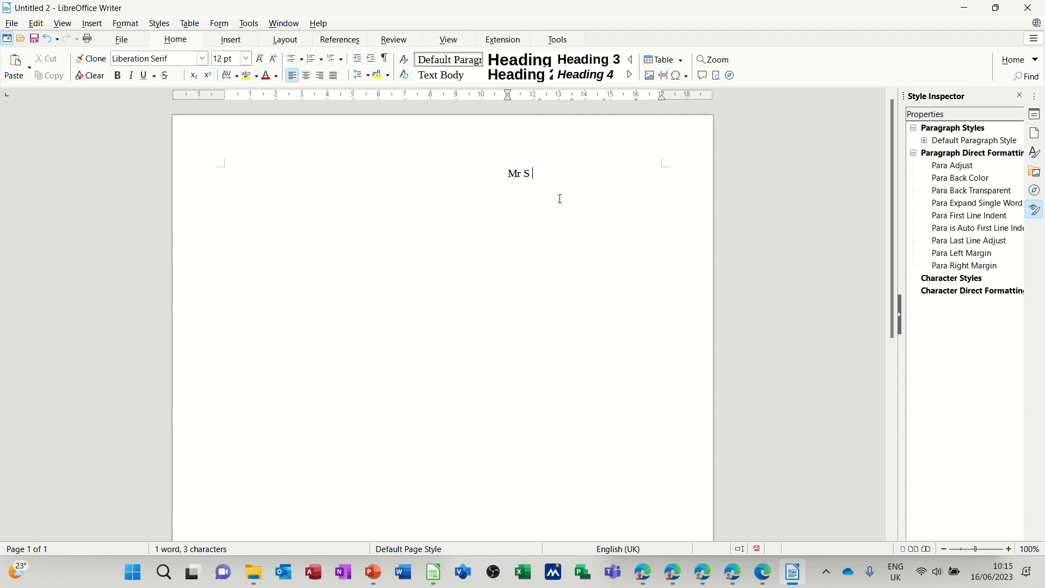
type("axton")
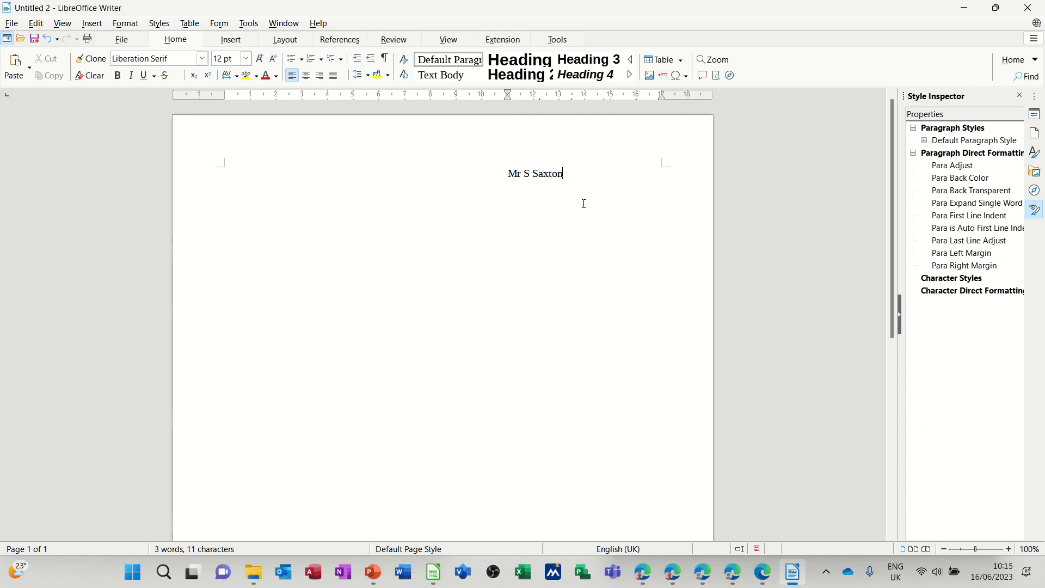
key("Return")
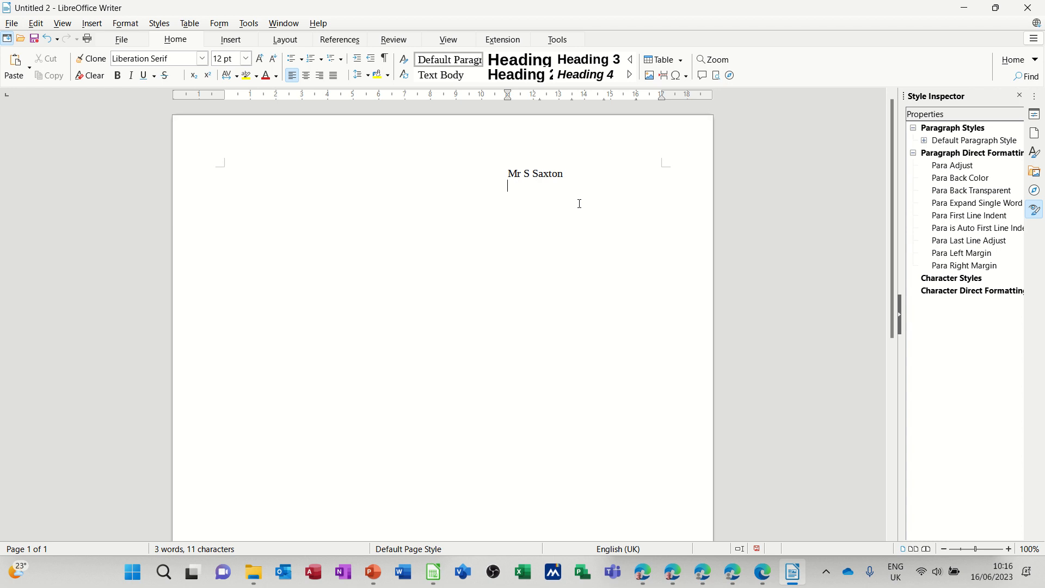
type("123")
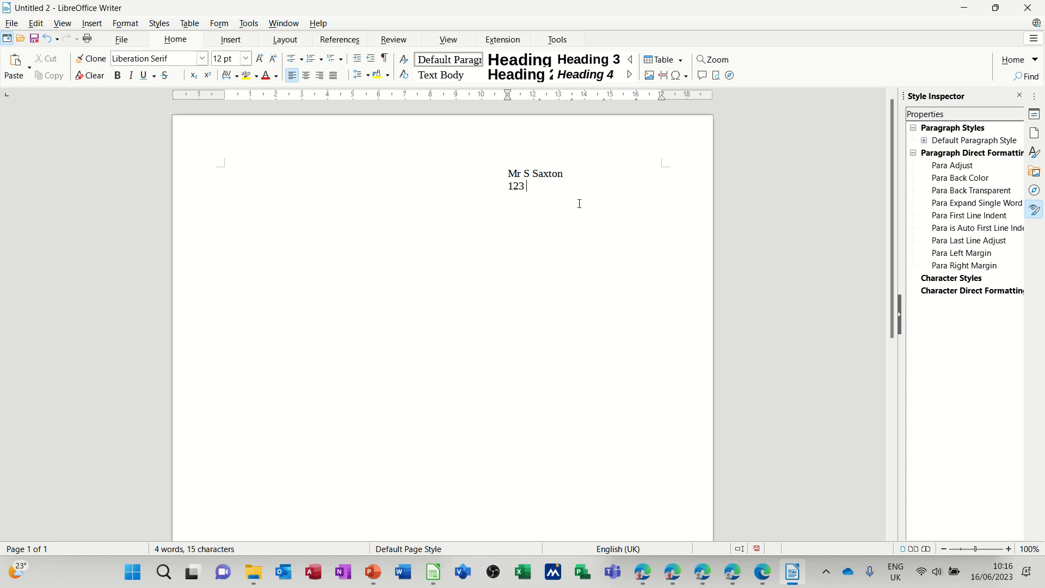
type("Beldon Lane")
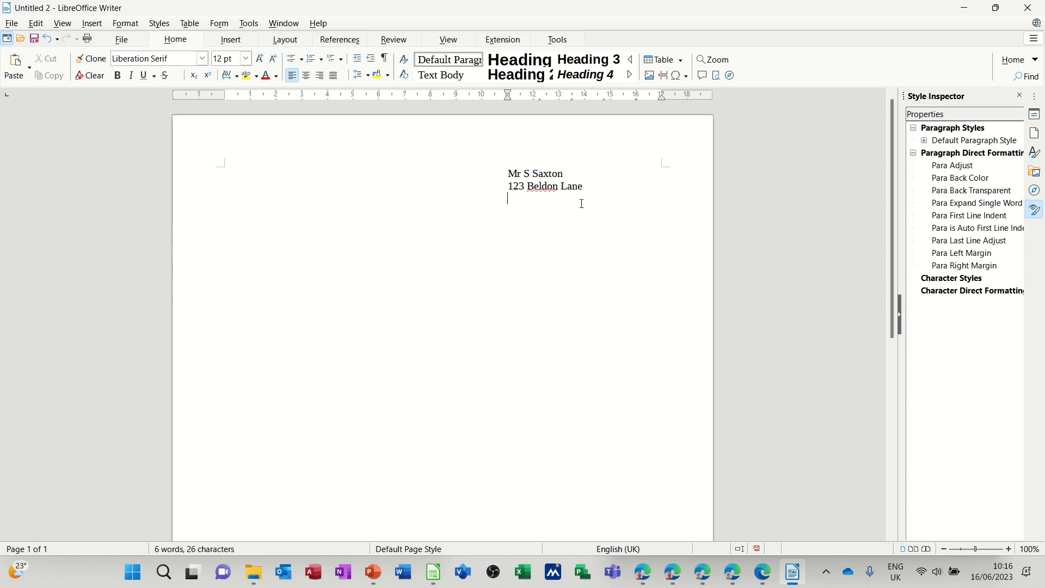
type("Bradford")
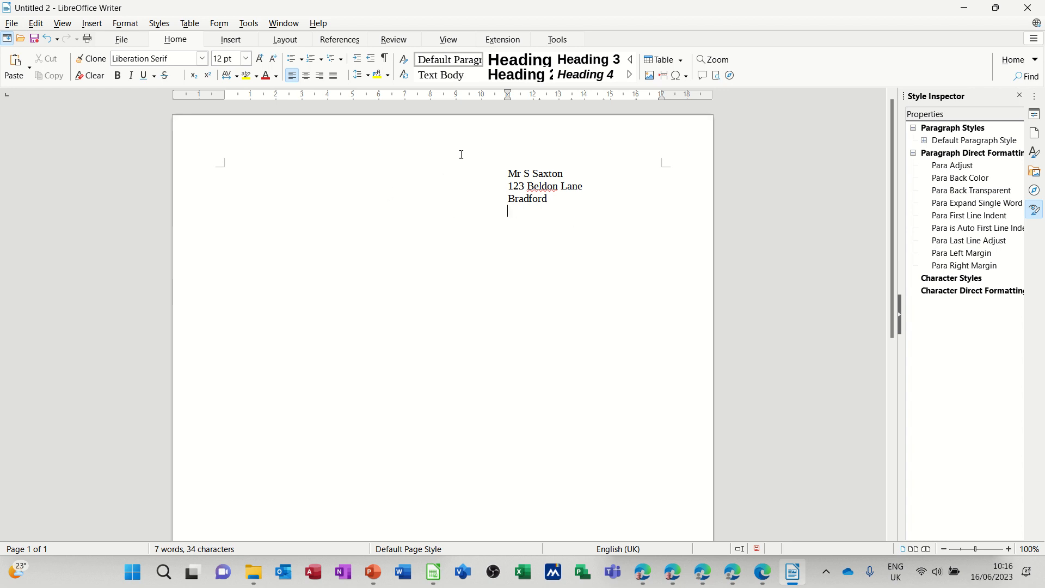
mouse_move(506, 98)
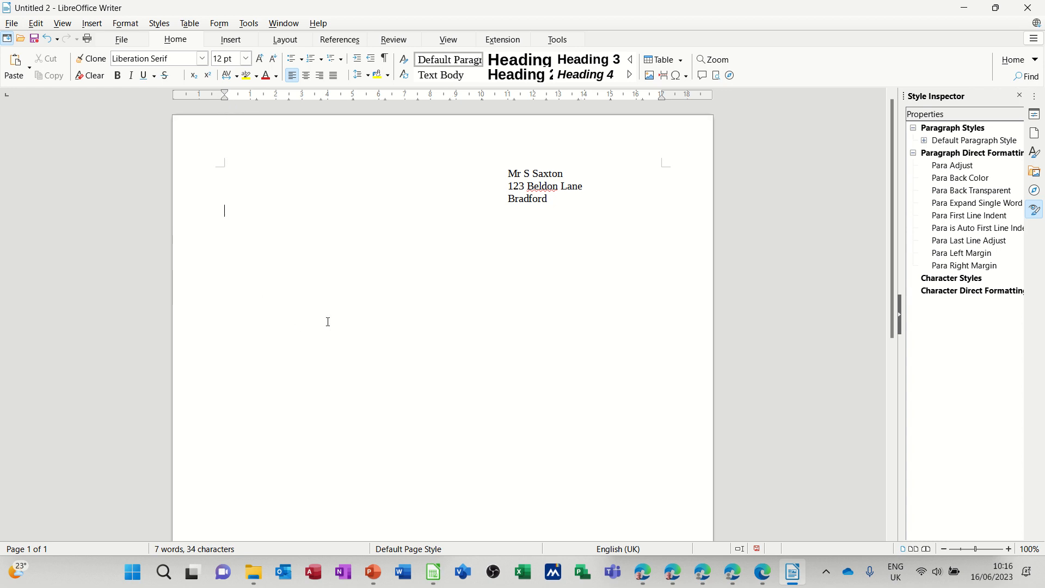
mouse_move(359, 334)
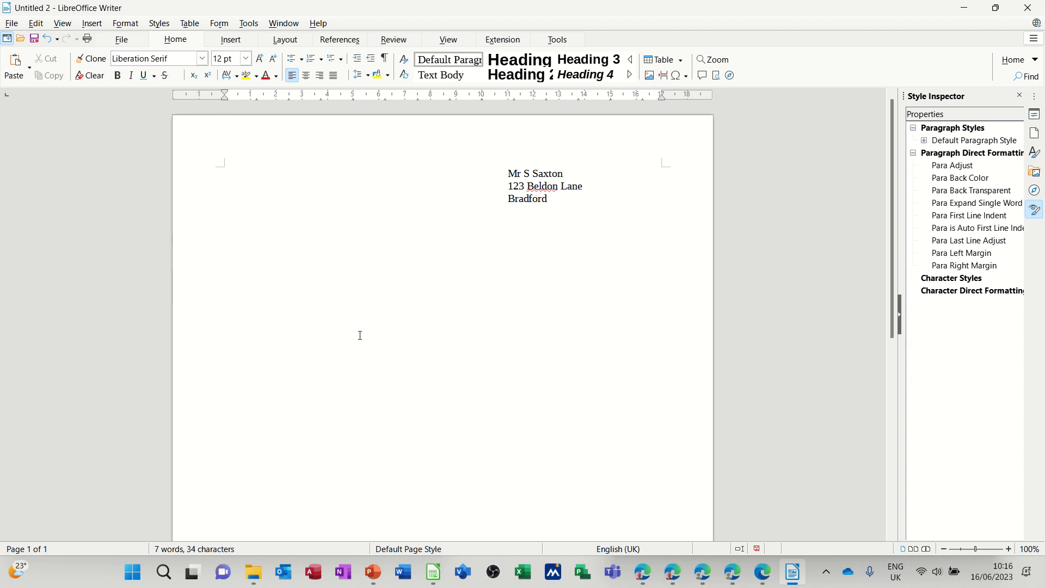
Step: Type 'Dear Sir/Madam' at the left margin below the address and start a new paragraph
type("Dear")
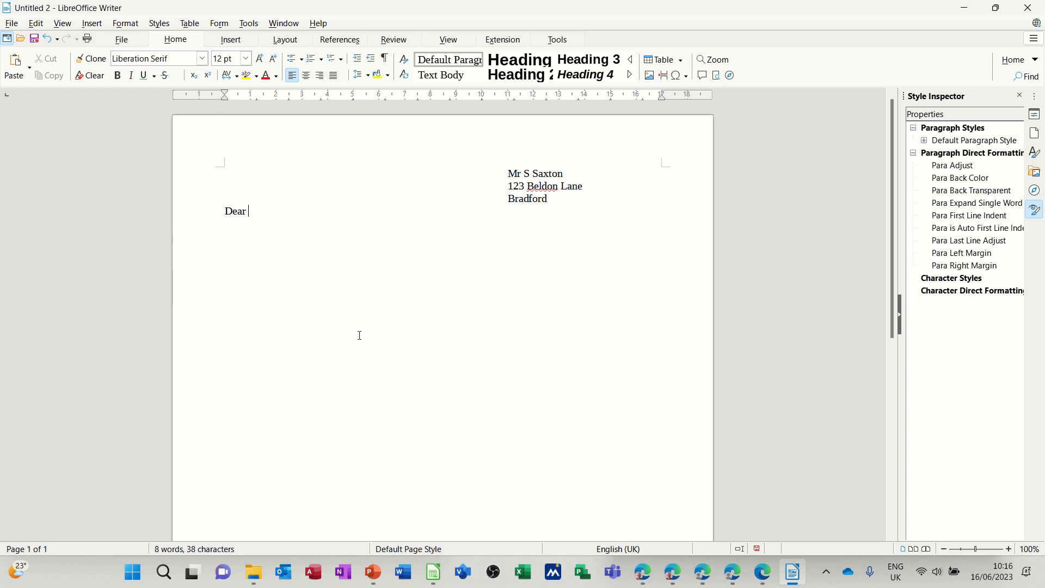
type("Sir/Madam")
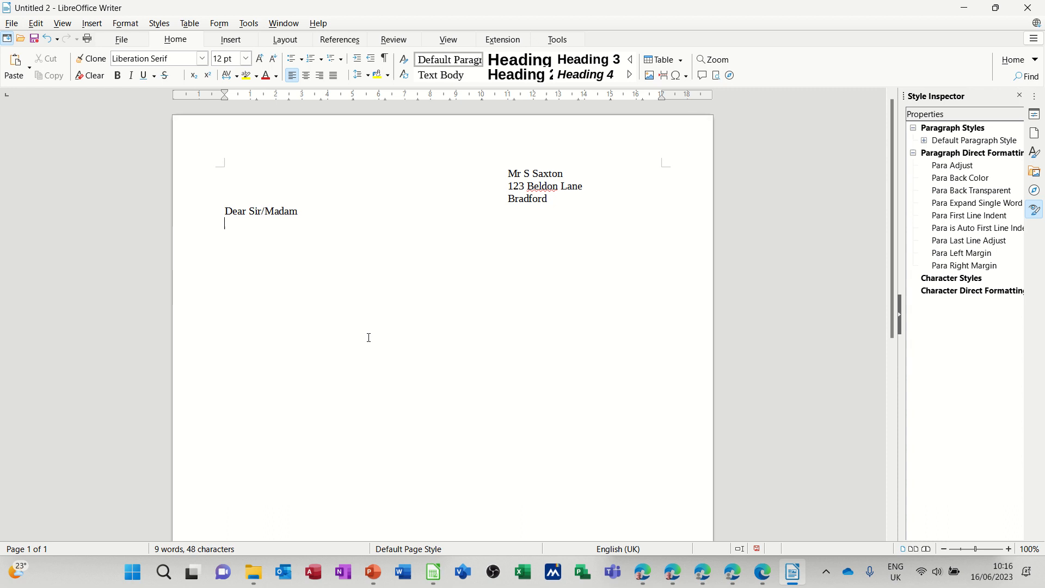
key("Return")
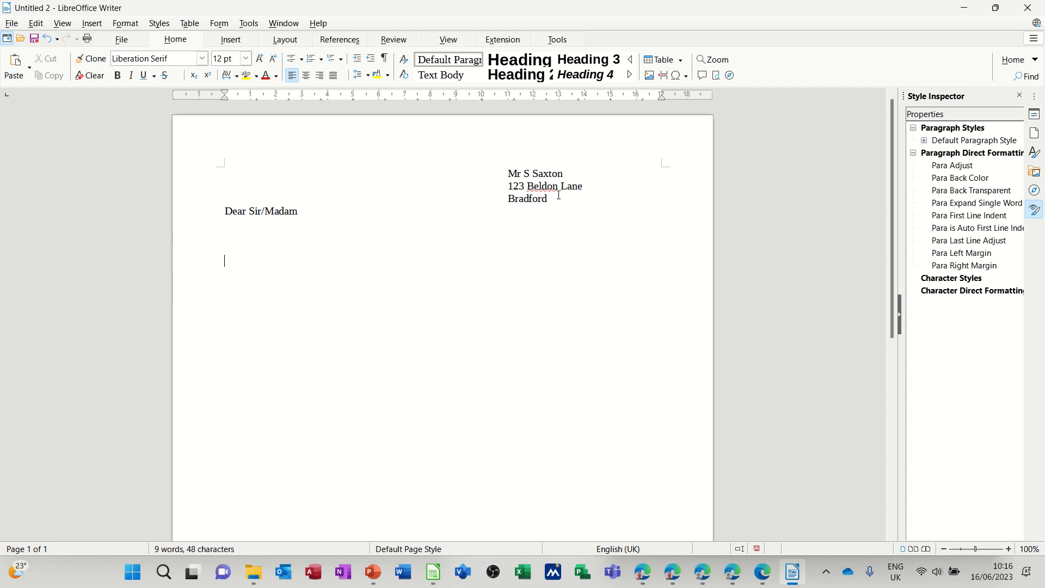
mouse_move(253, 102)
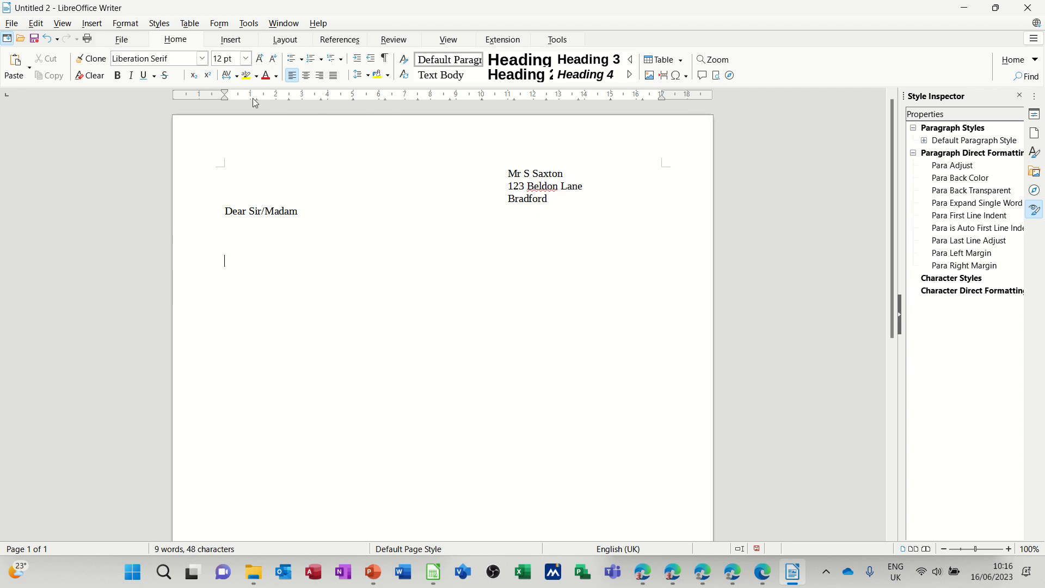
mouse_move(417, 114)
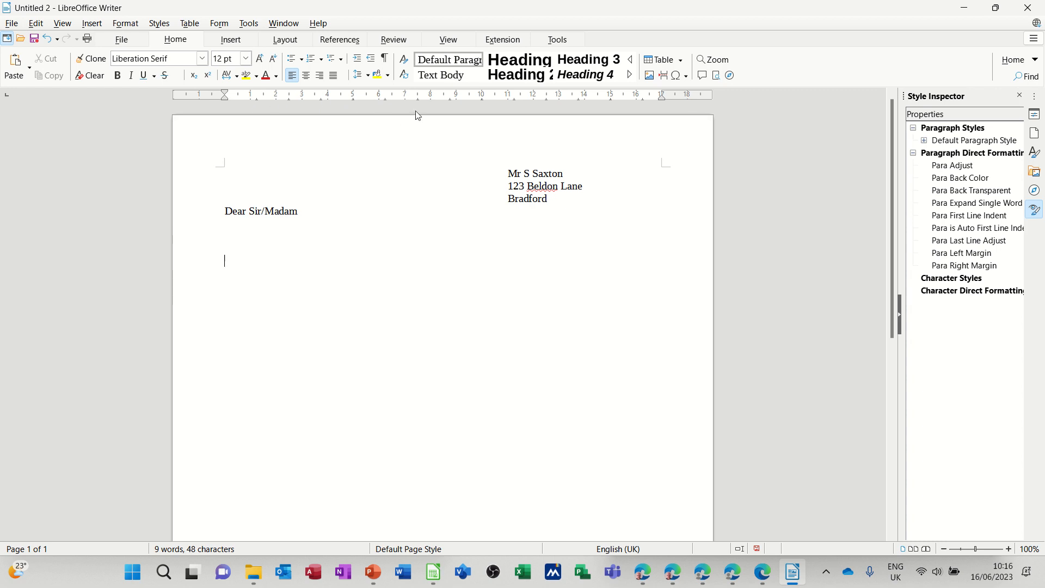
mouse_move(352, 258)
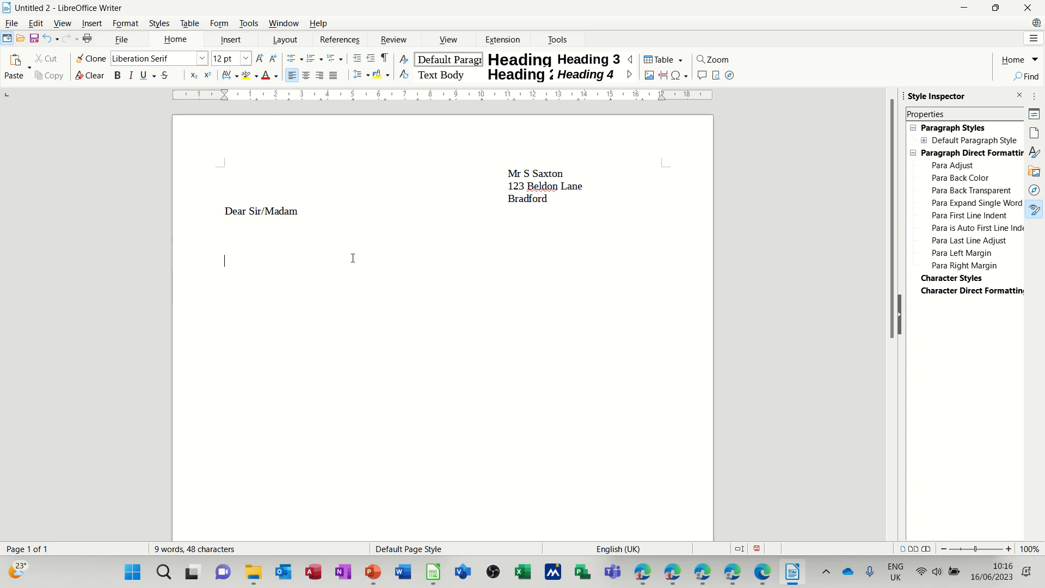
mouse_move(302, 242)
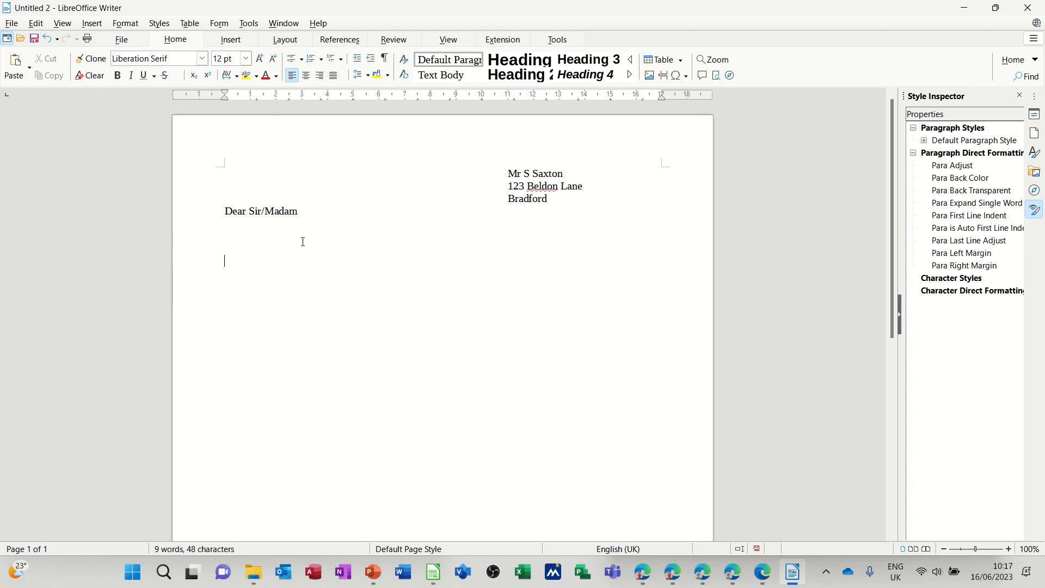
mouse_move(285, 99)
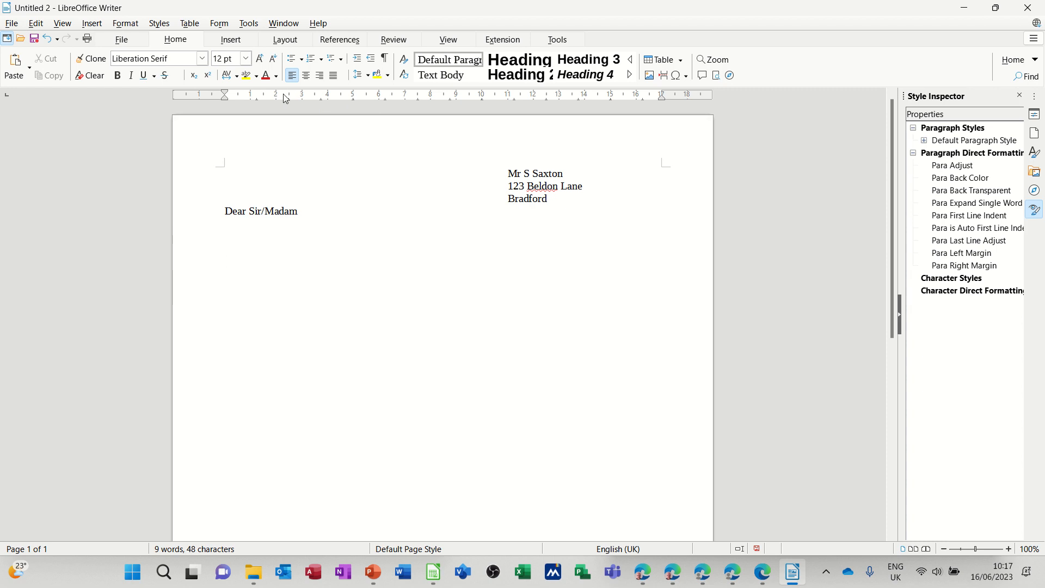
Step: Toggle the rulers off and back on from the View menu
left_click(447, 40)
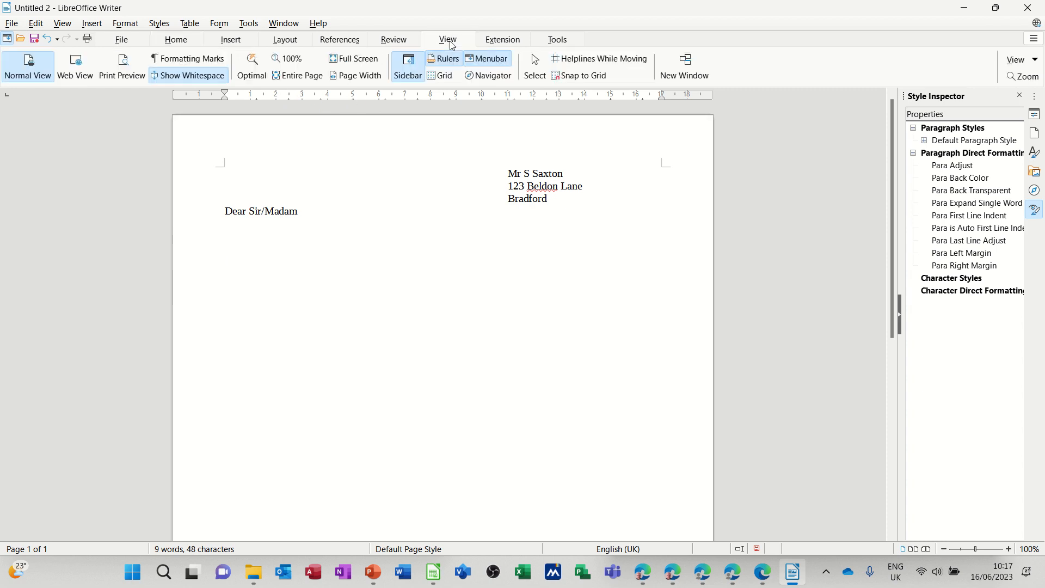
left_click(444, 59)
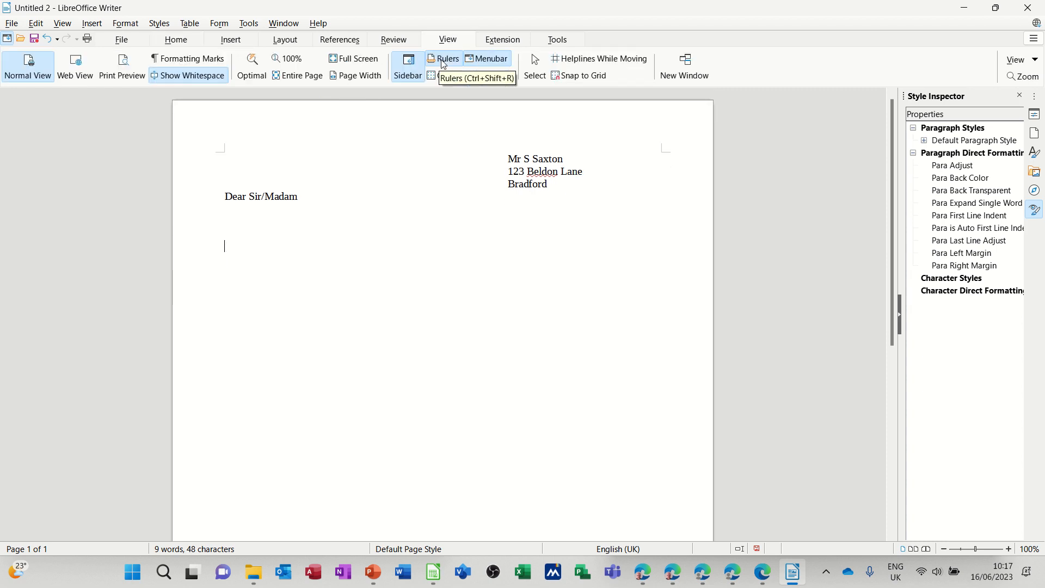
left_click(446, 59)
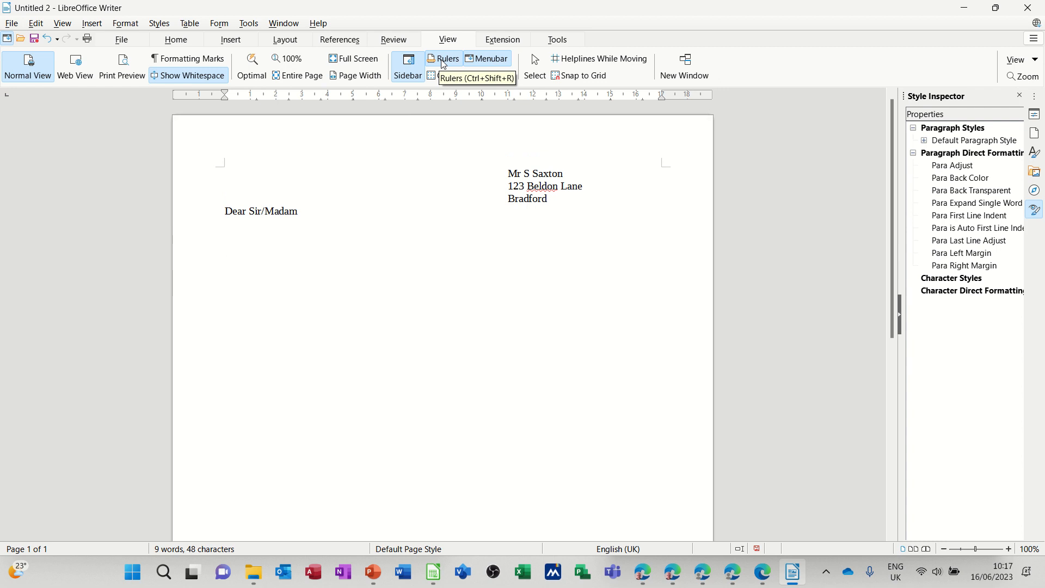
right_click(427, 93)
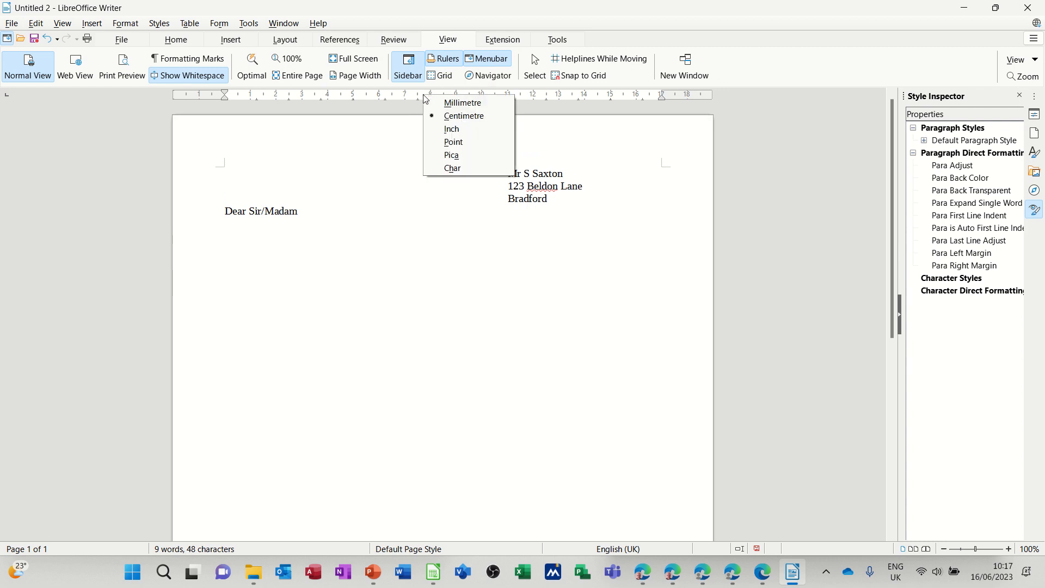
mouse_move(450, 128)
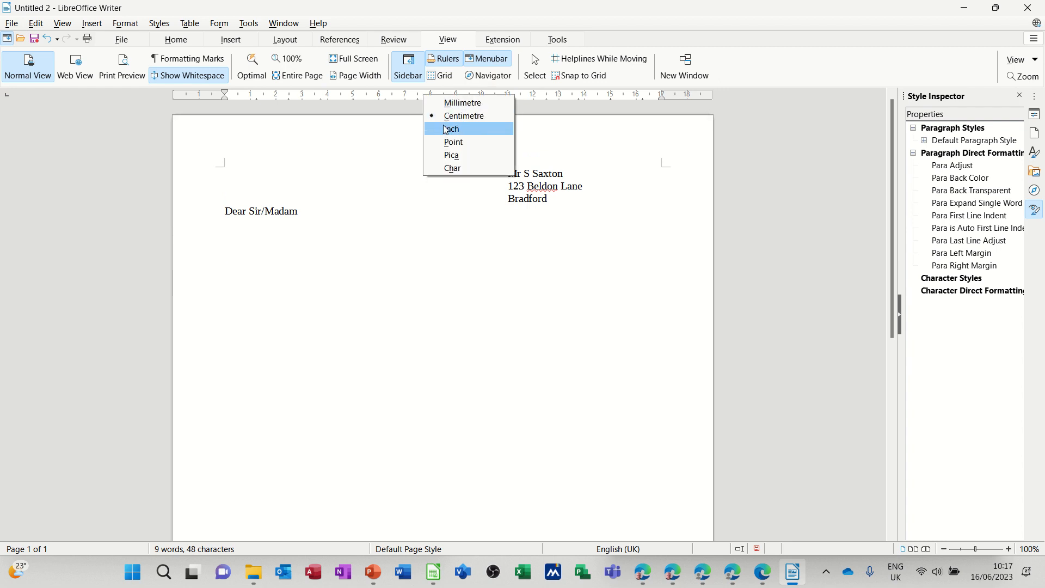
mouse_move(463, 115)
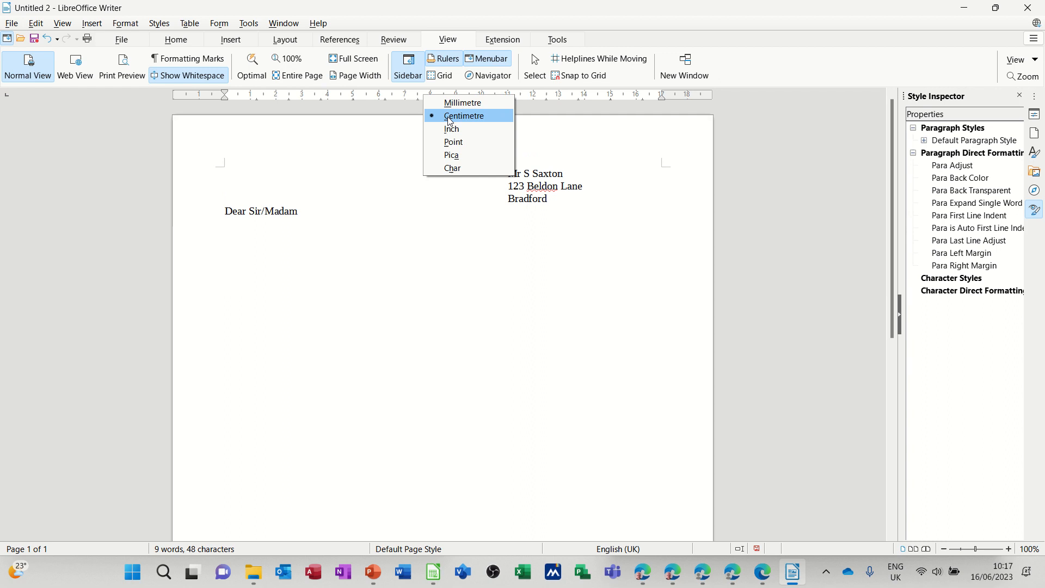
mouse_move(459, 128)
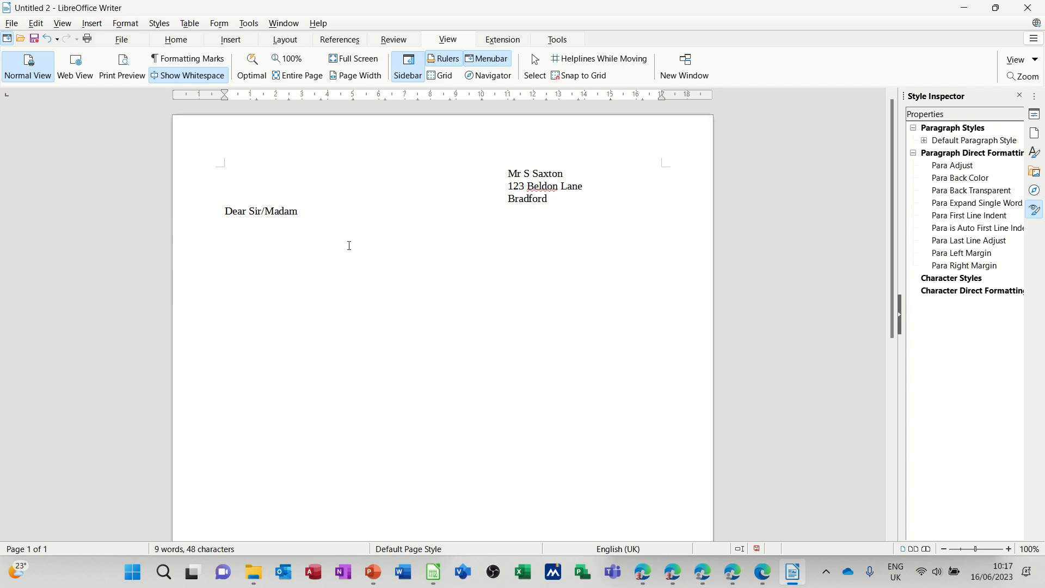
left_click(224, 260)
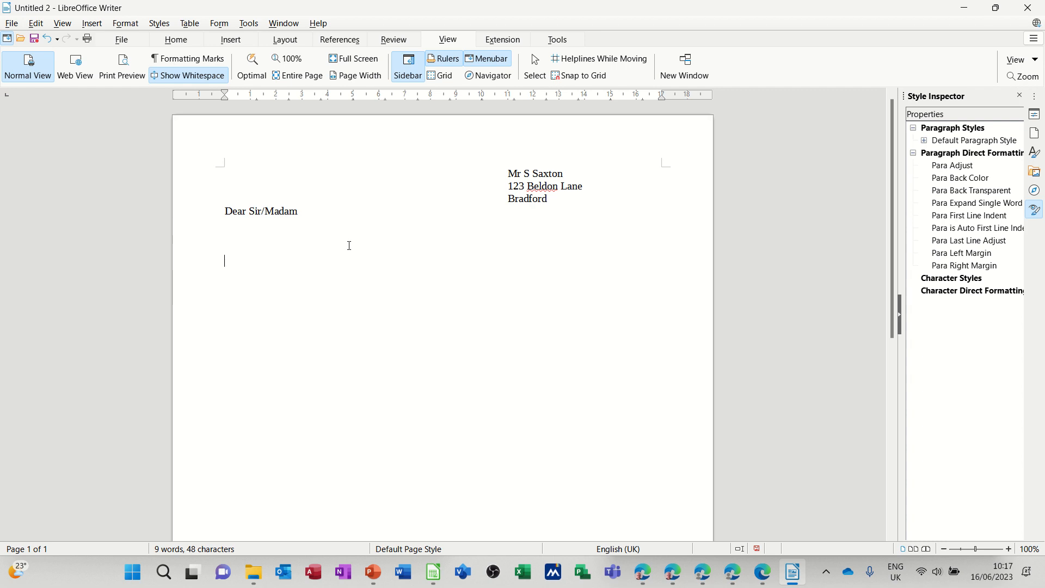